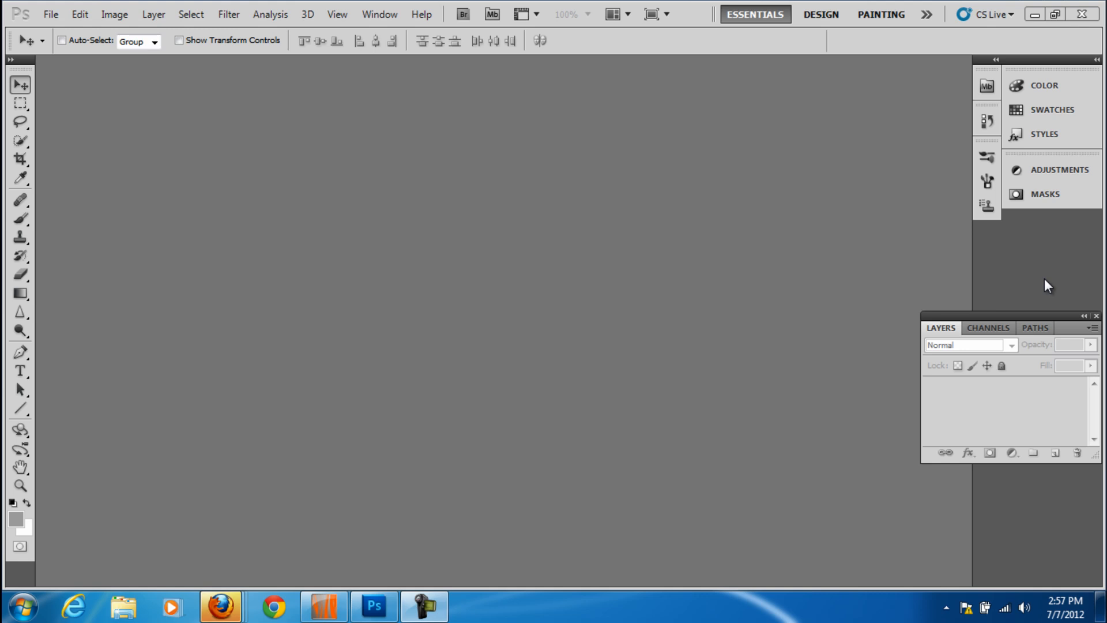
pyautogui.moveTo(828, 339)
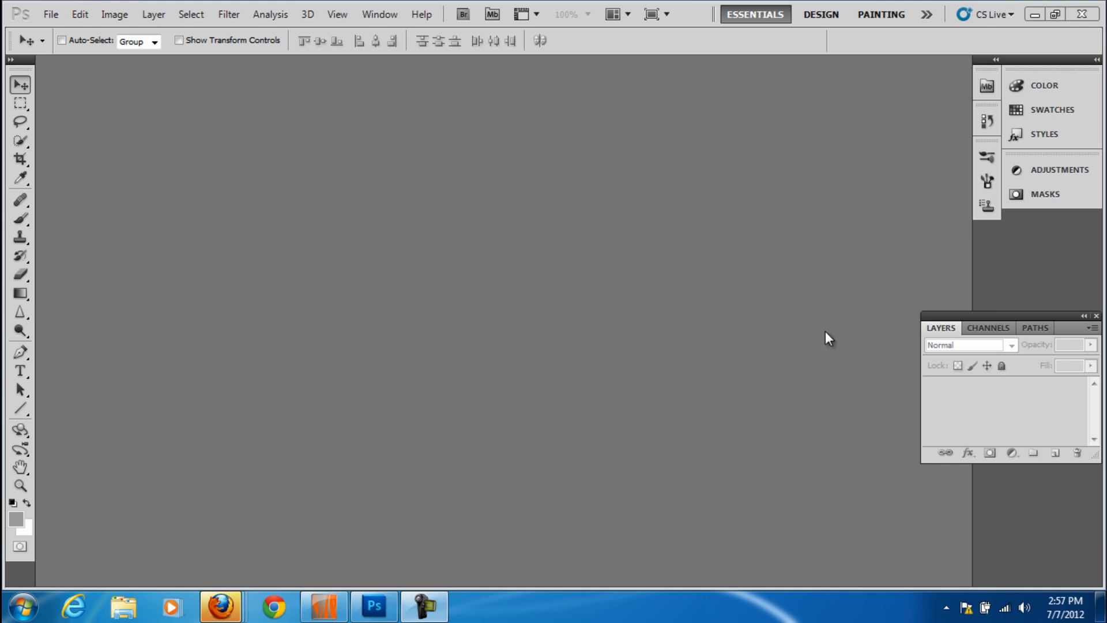
pyautogui.moveTo(720, 269)
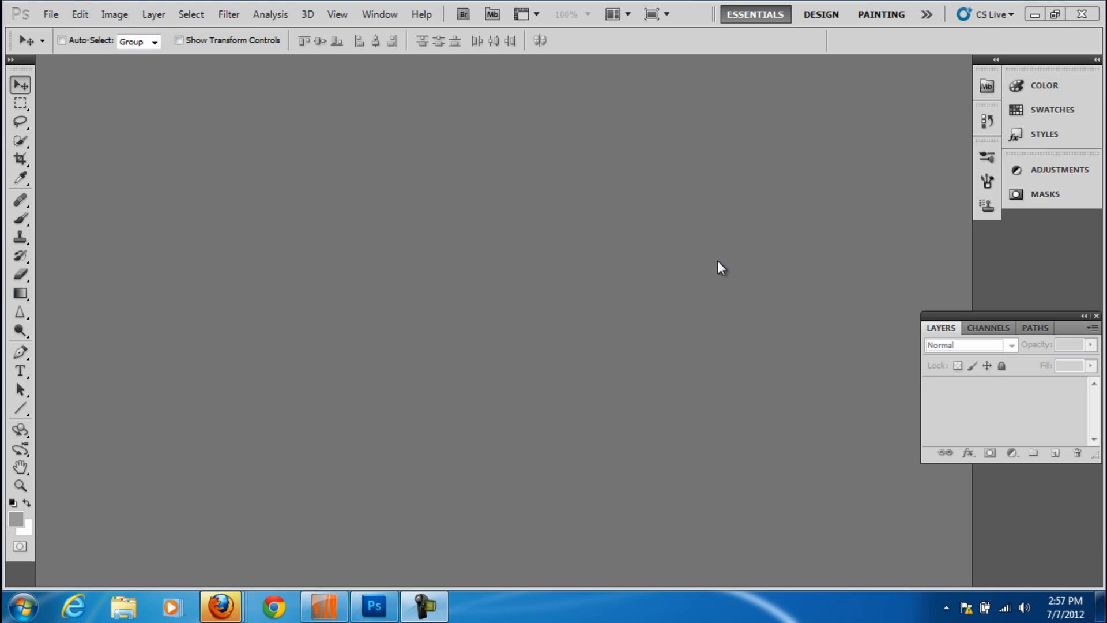
pyautogui.moveTo(717, 263)
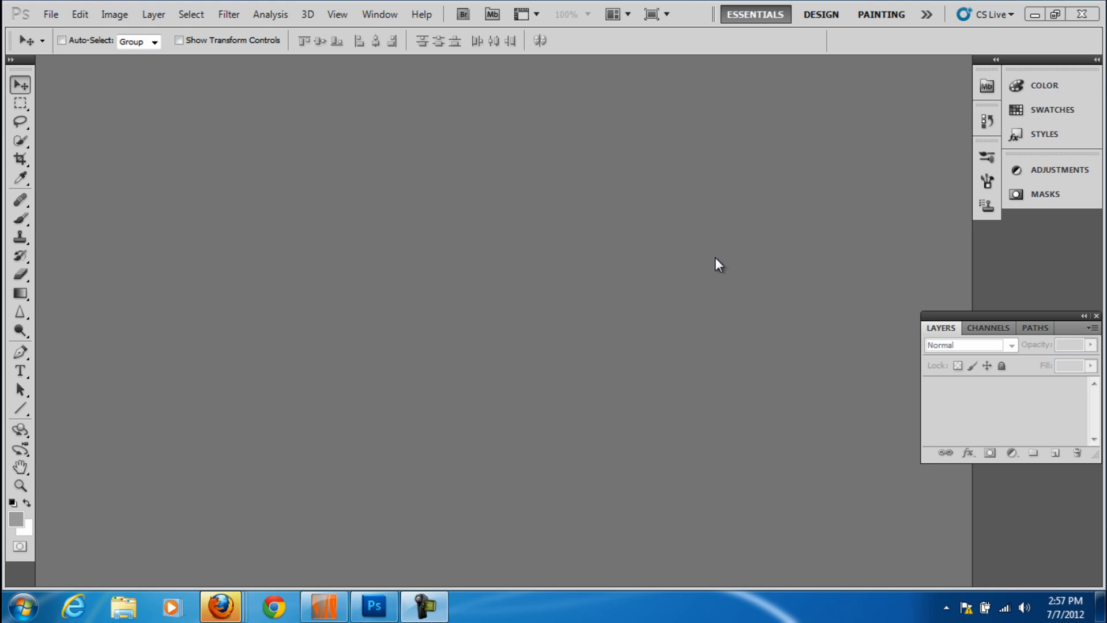
pyautogui.moveTo(712, 263)
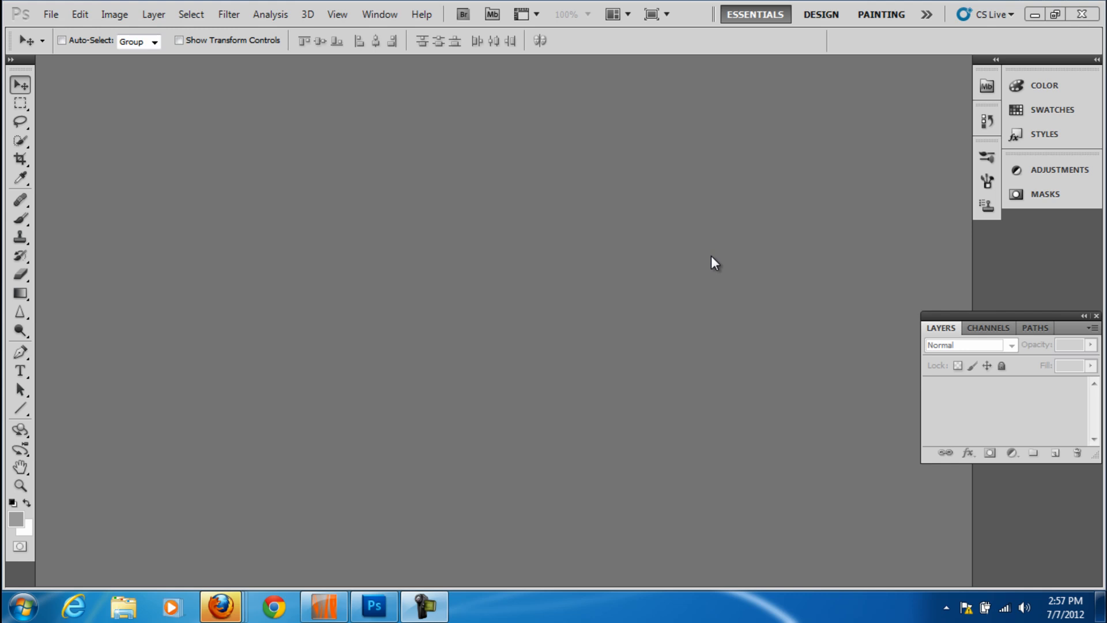
pyautogui.moveTo(707, 267)
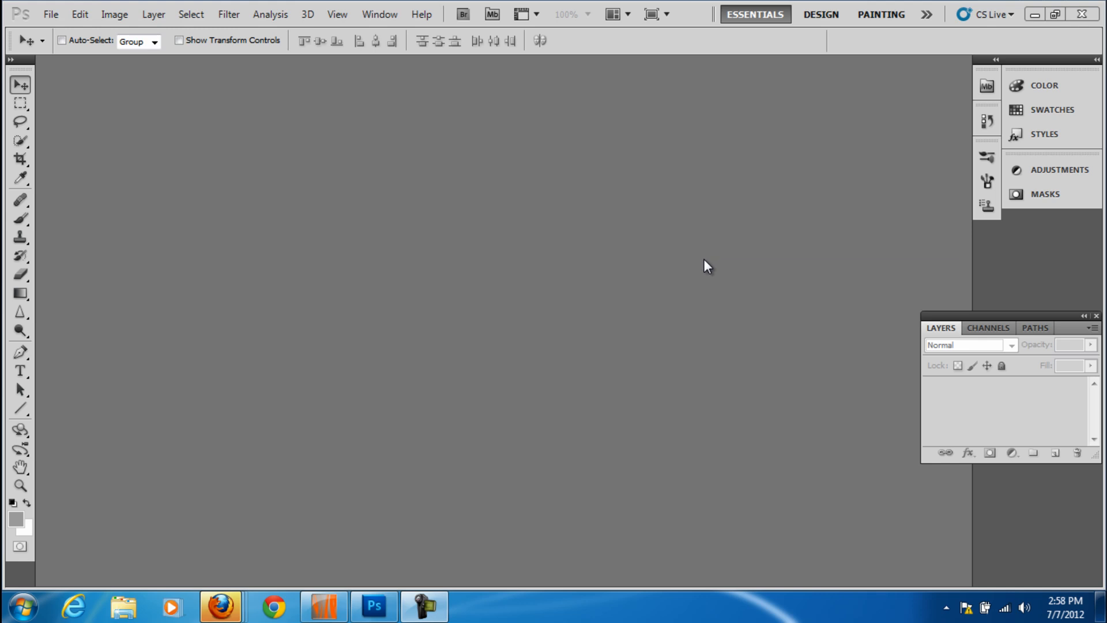
pyautogui.moveTo(690, 257)
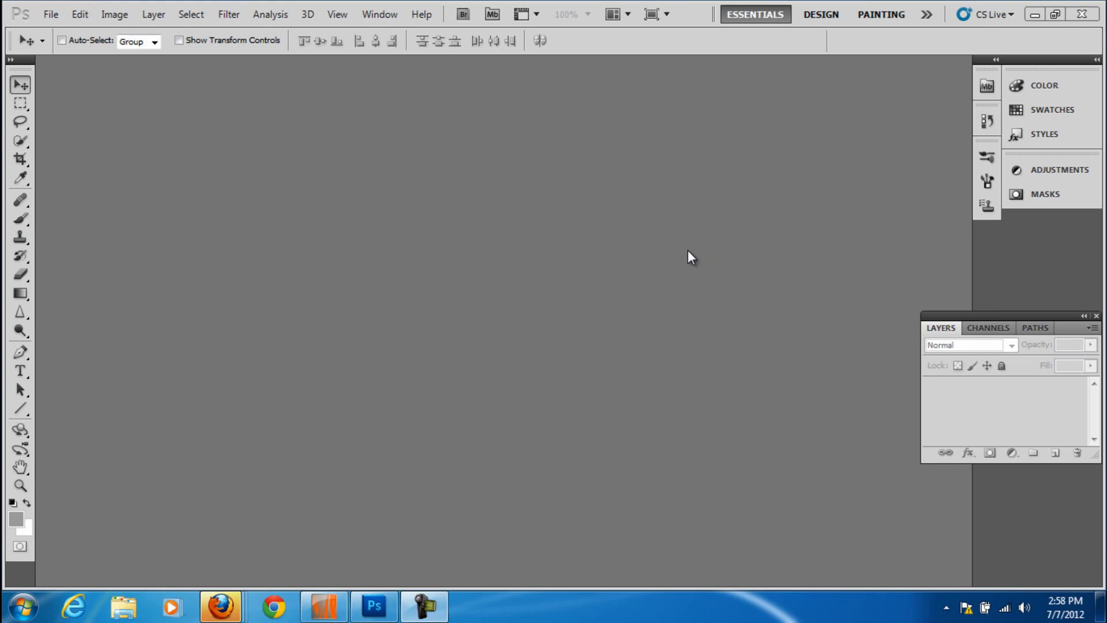
pyautogui.moveTo(688, 252)
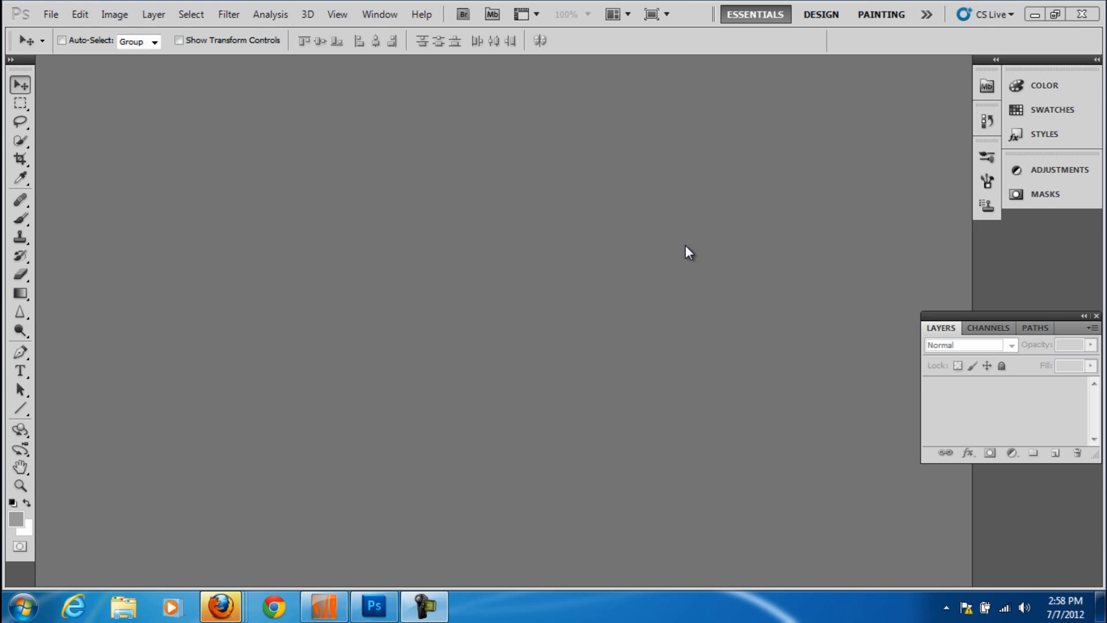
pyautogui.moveTo(702, 253)
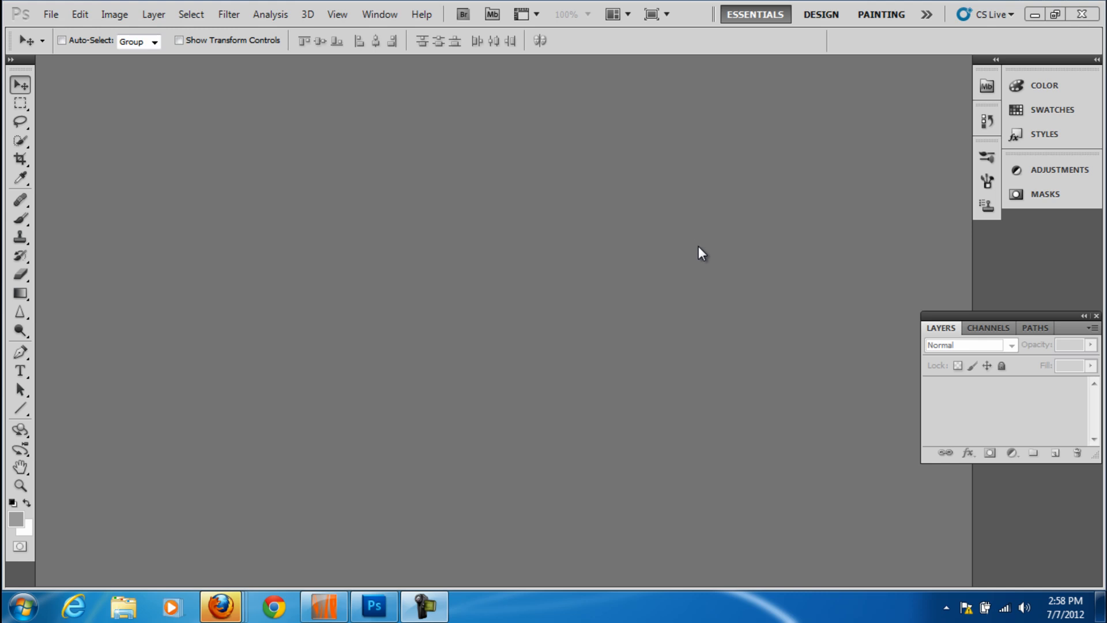
pyautogui.moveTo(694, 248)
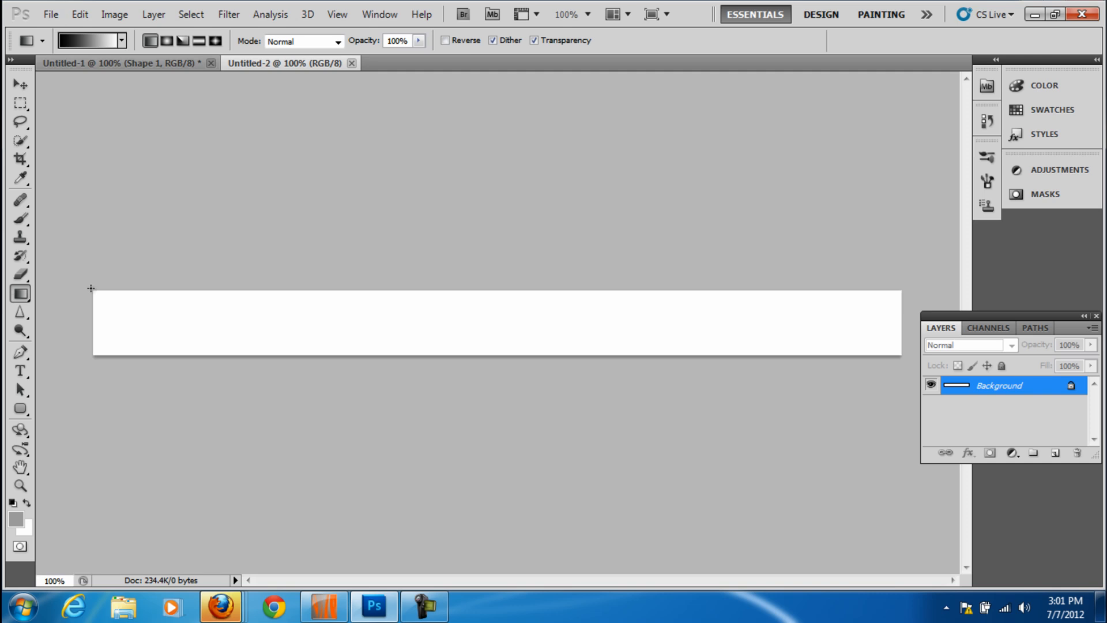
# - Check the banner's pixel dimensions in Image Size and dismiss it unchanged
pyautogui.click(114, 14)
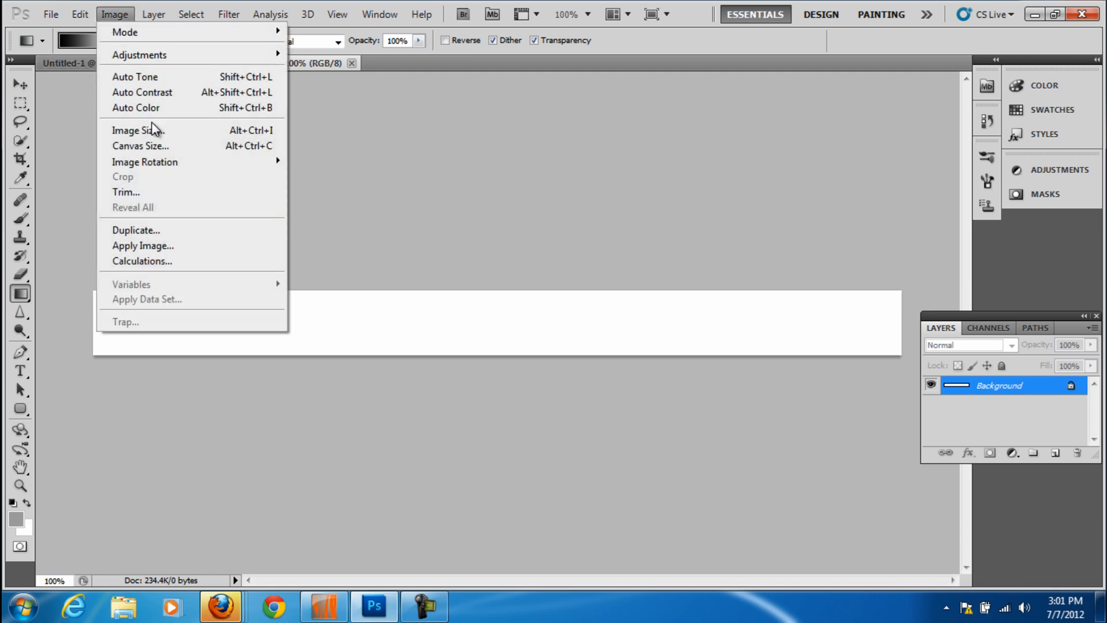
pyautogui.click(138, 130)
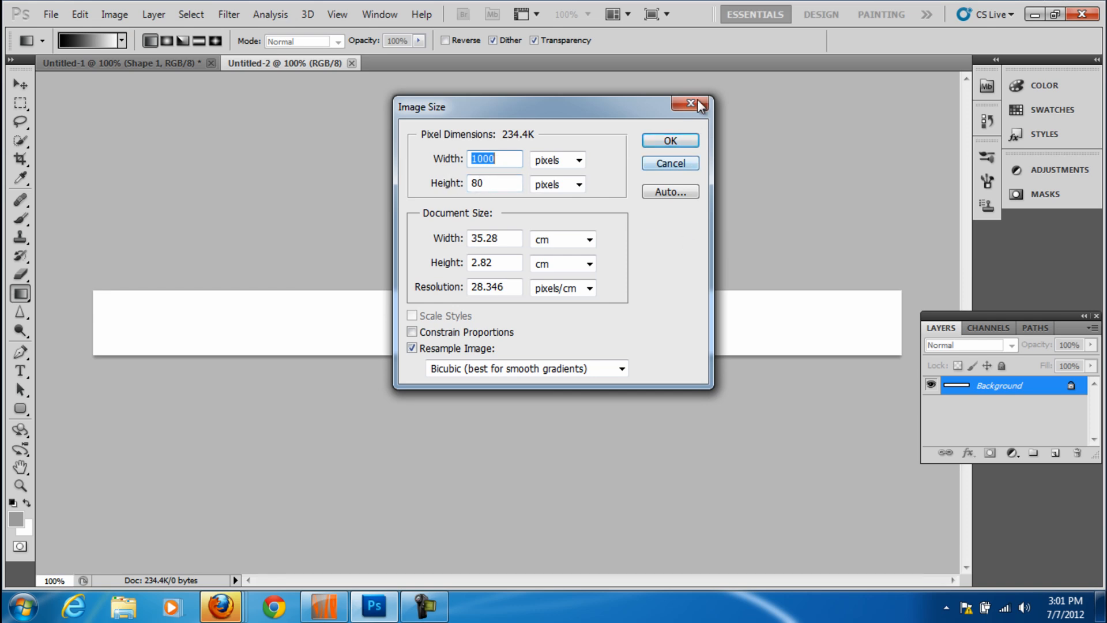
pyautogui.click(691, 104)
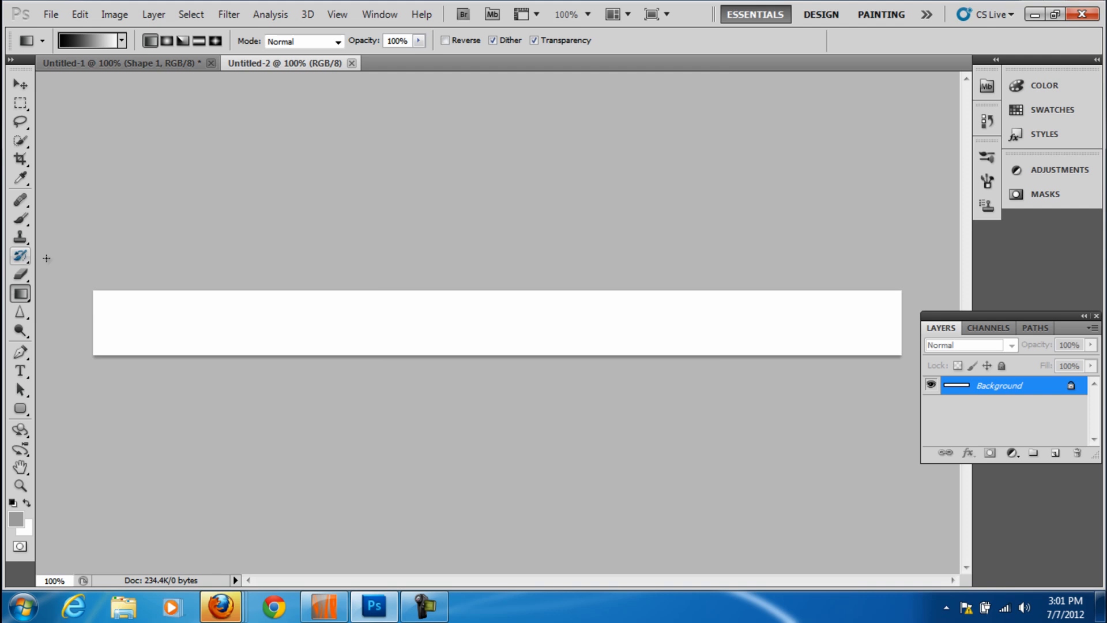
pyautogui.moveTo(99, 323)
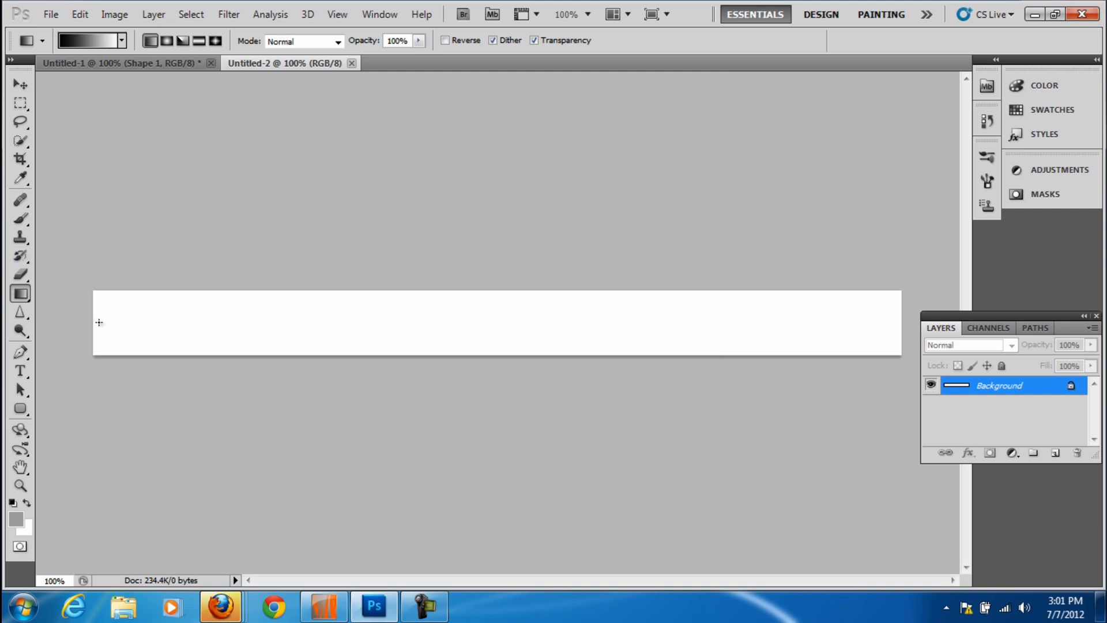
pyautogui.moveTo(93, 316)
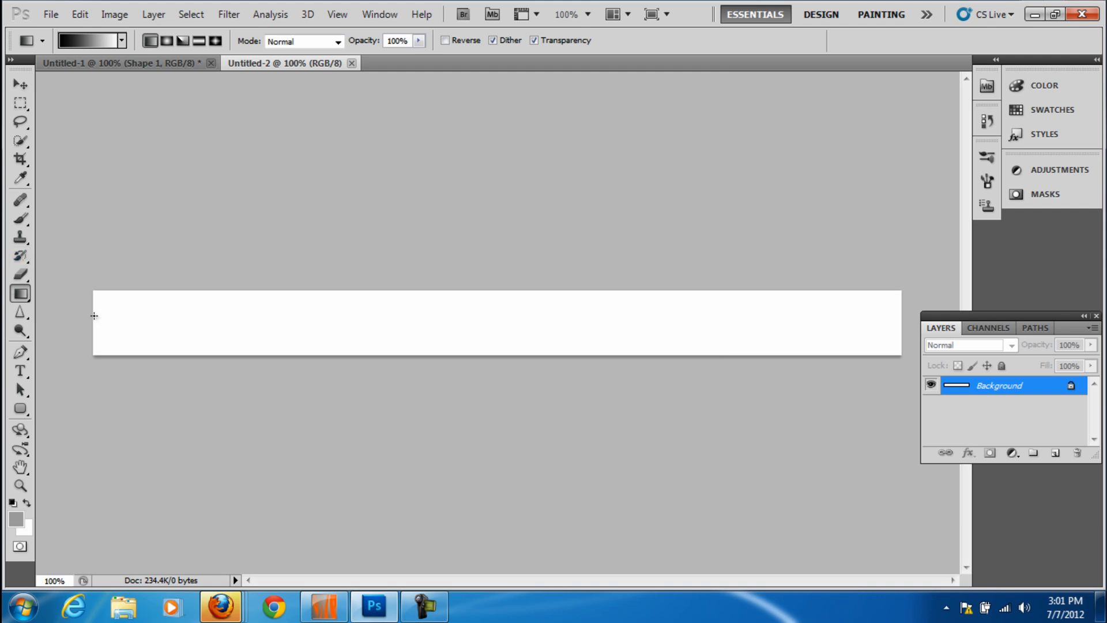
pyautogui.click(20, 121)
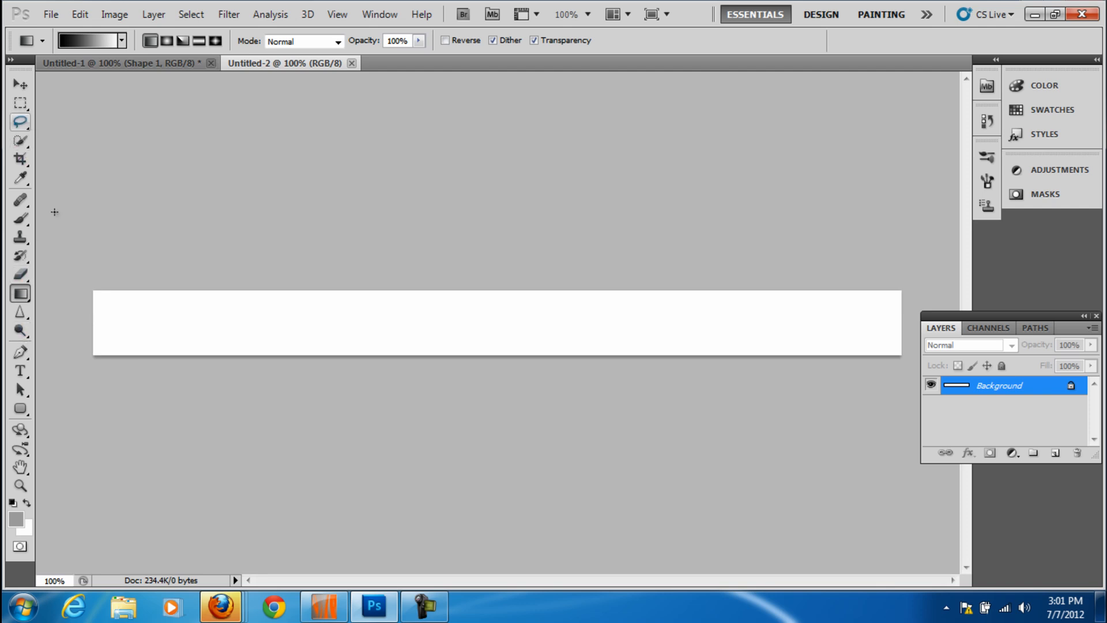
pyautogui.moveTo(48, 464)
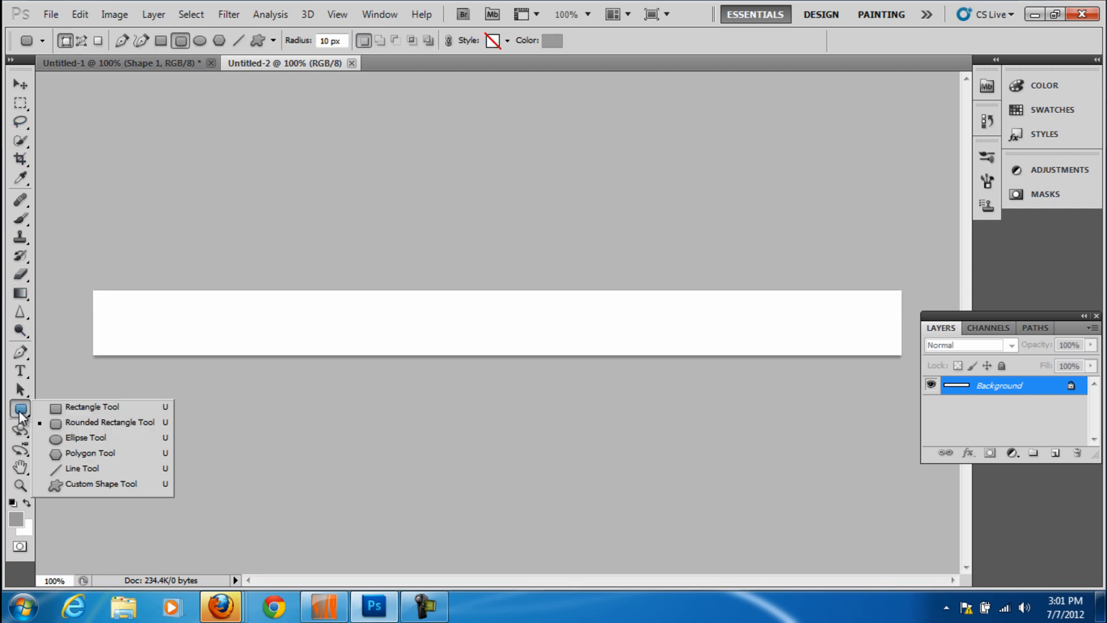
pyautogui.moveTo(81, 431)
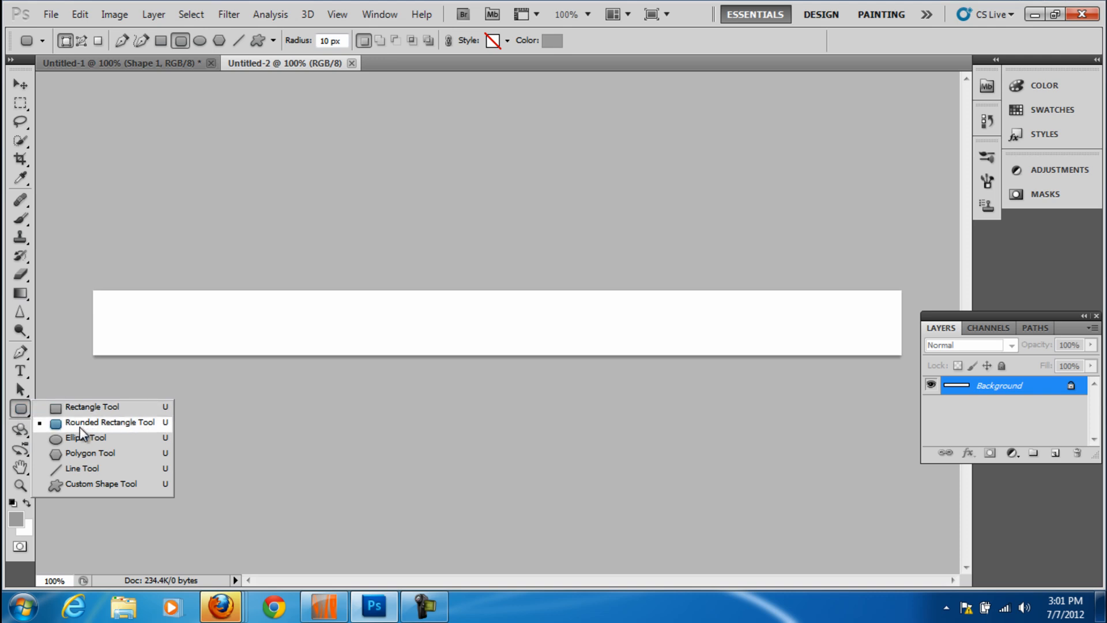
# - Draw a black rounded-rectangle bar spanning nearly the whole white banner
pyautogui.click(110, 422)
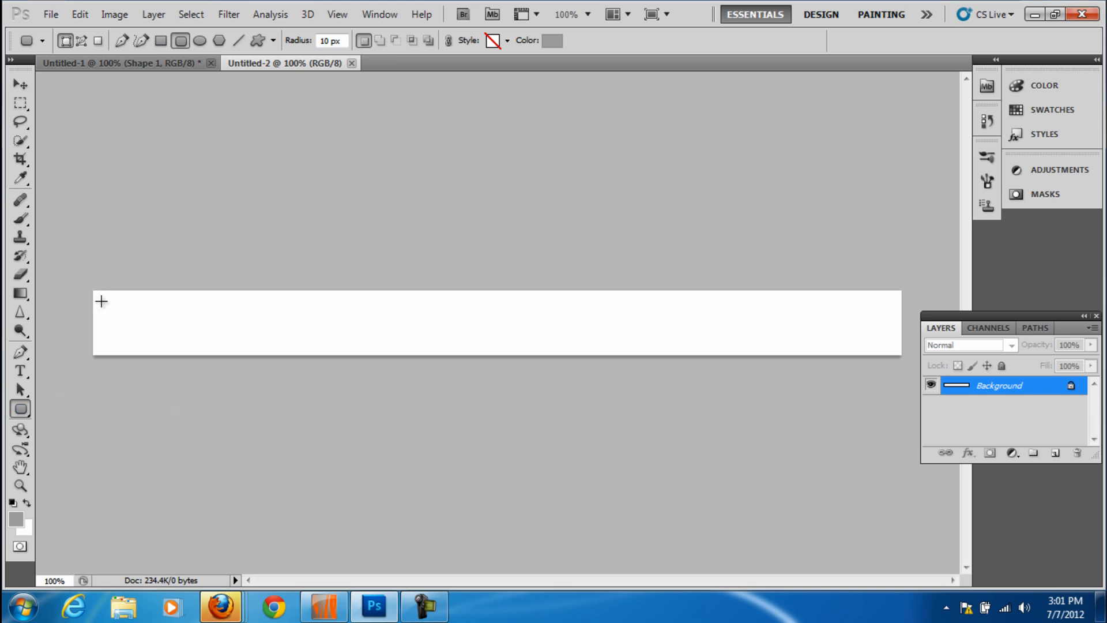
pyautogui.moveTo(101, 301); pyautogui.dragTo(873, 345)
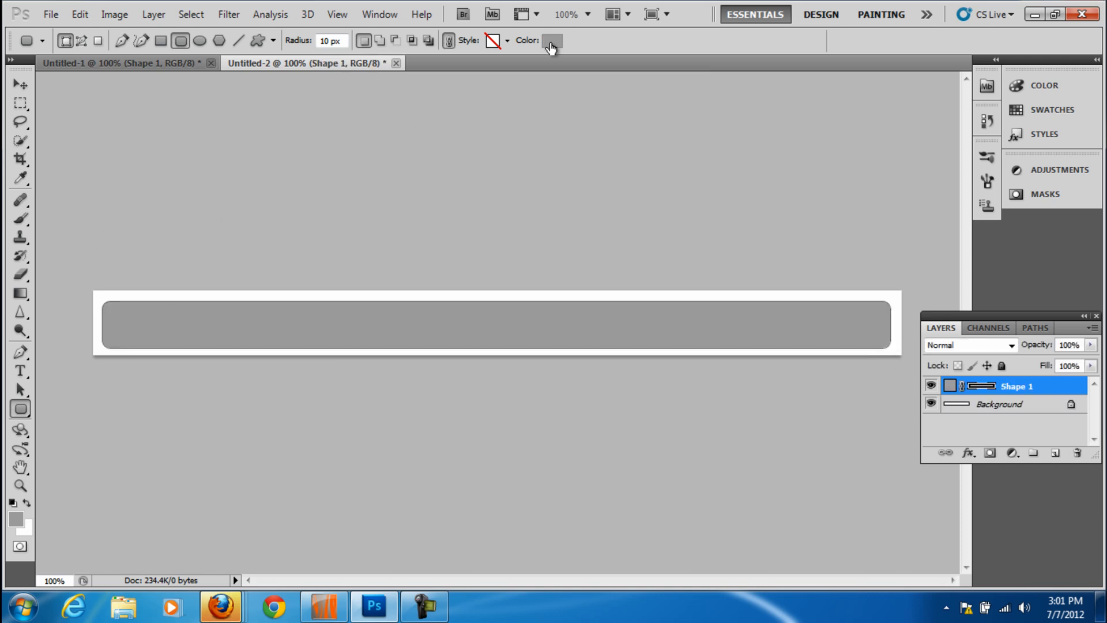
pyautogui.click(551, 41)
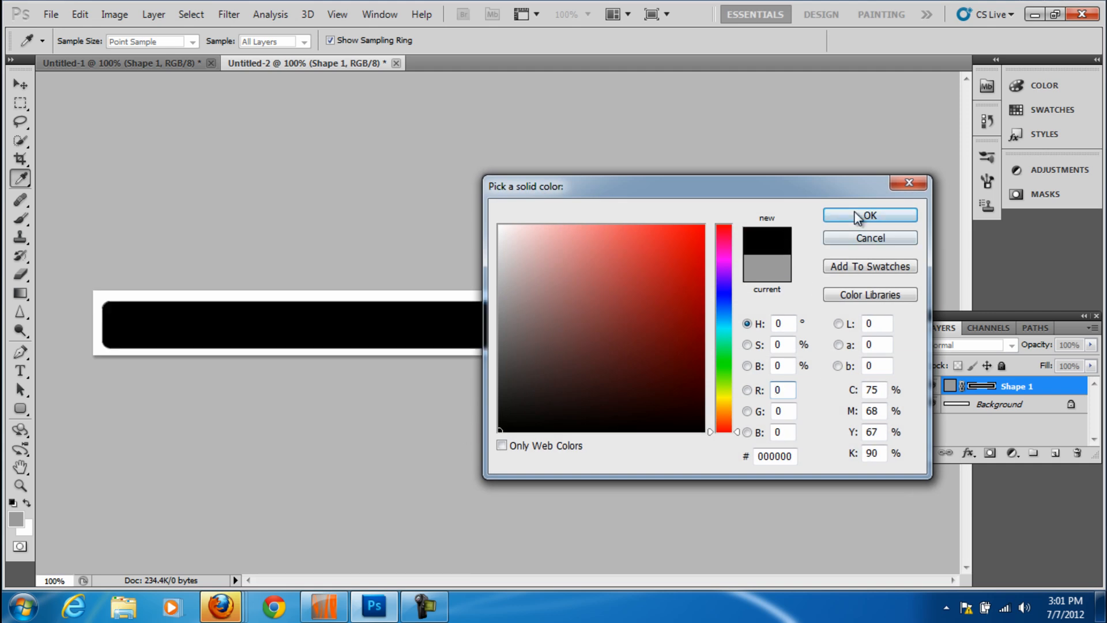
pyautogui.click(870, 215)
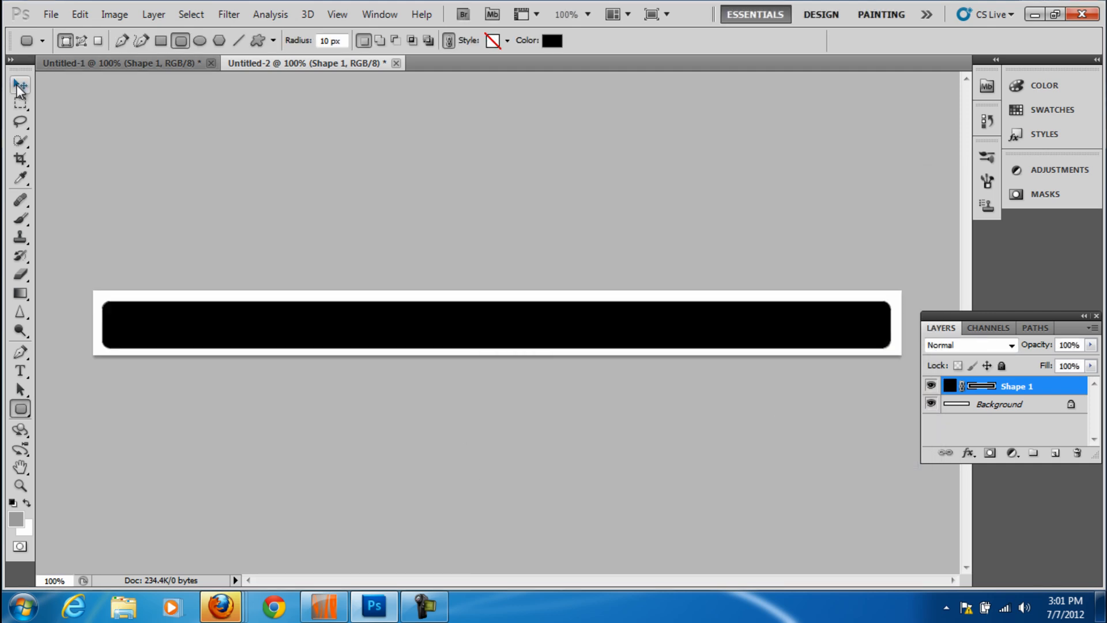
pyautogui.click(20, 84)
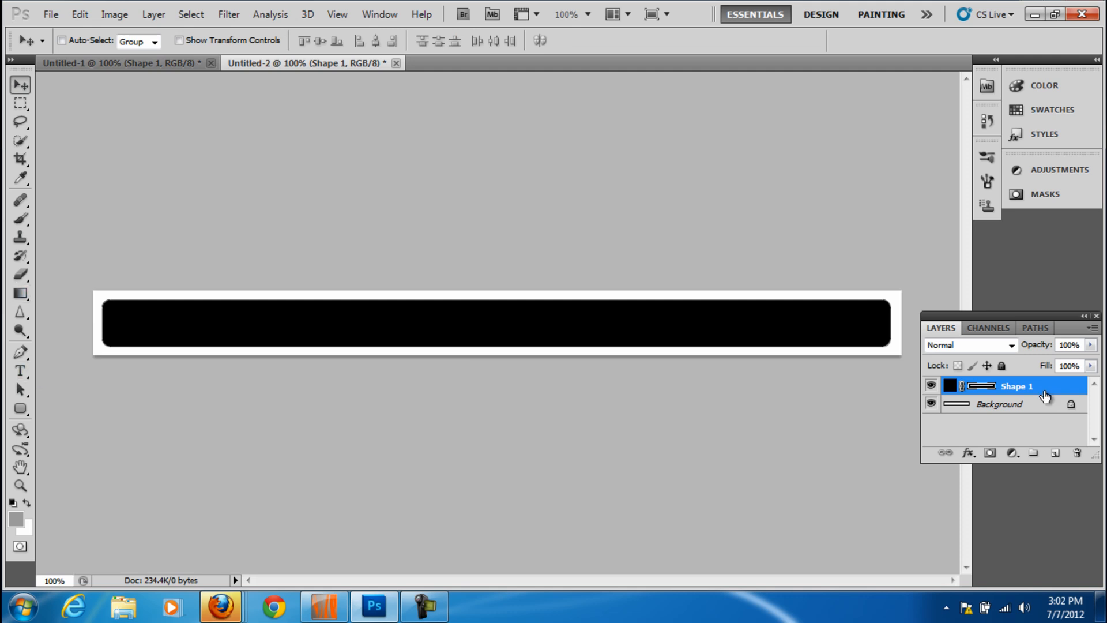
pyautogui.rightClick(1017, 386)
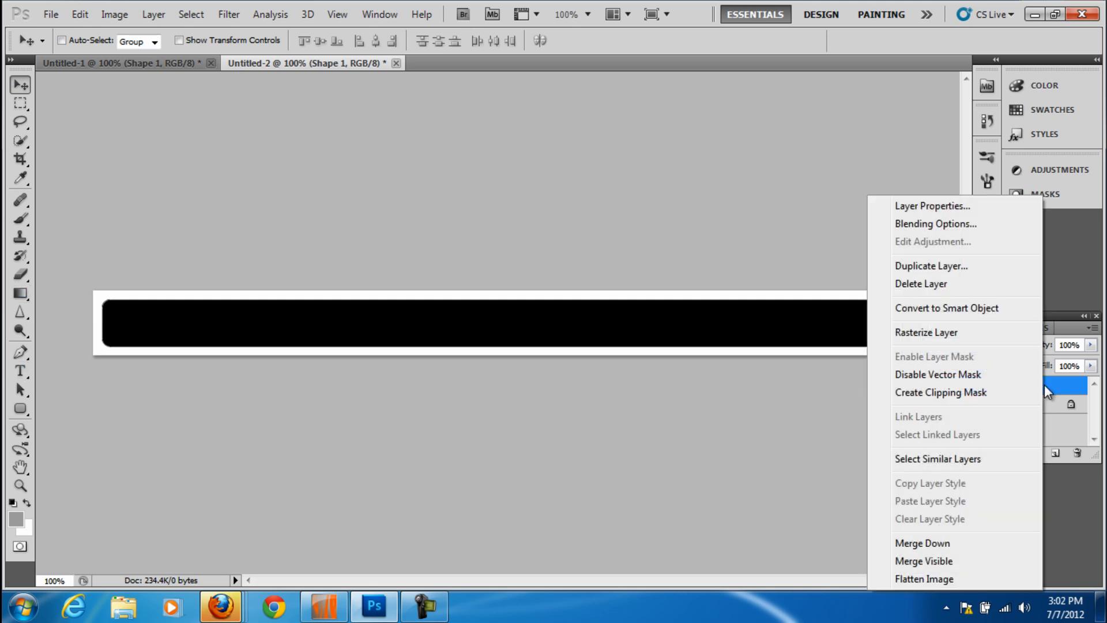
pyautogui.click(927, 332)
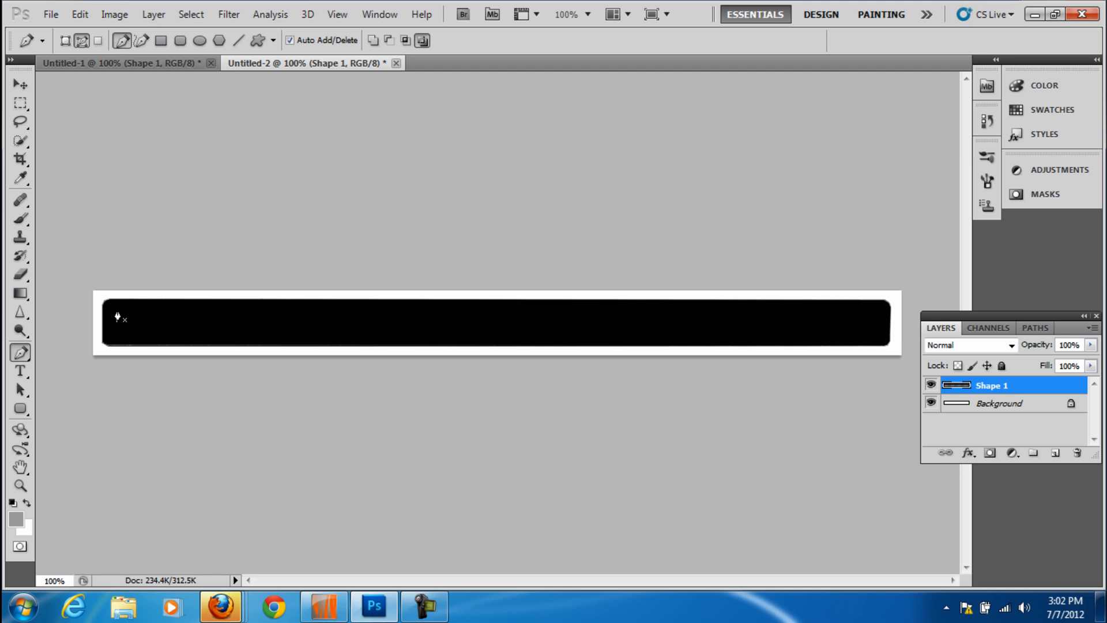
pyautogui.moveTo(464, 322)
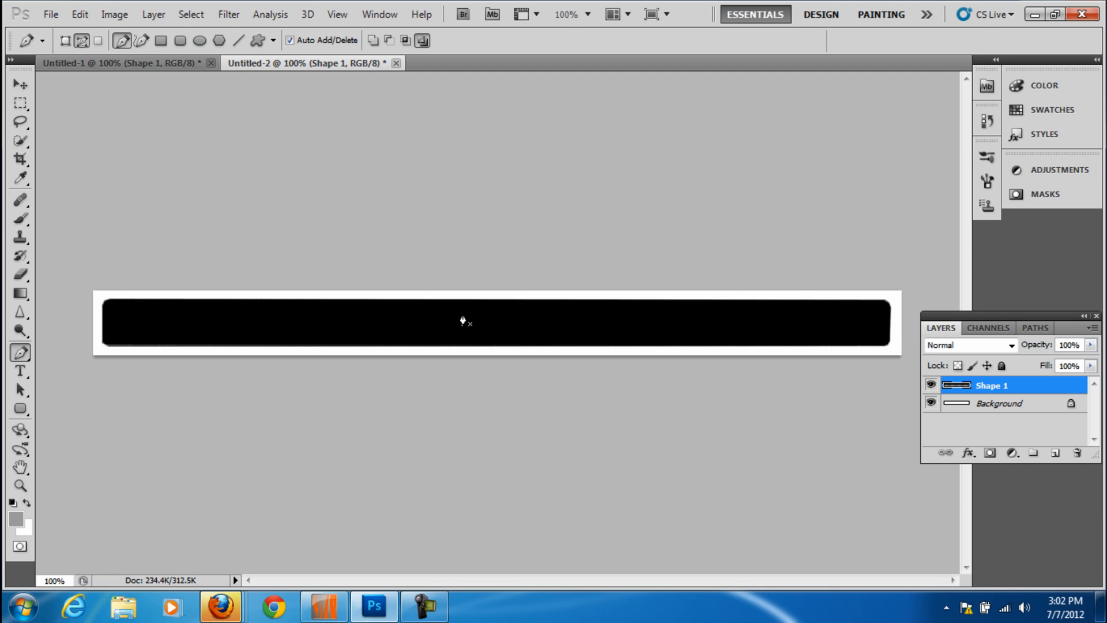
# - Turn the bar's outline path into a selection with a 2-pixel feather
pyautogui.rightClick(462, 321)
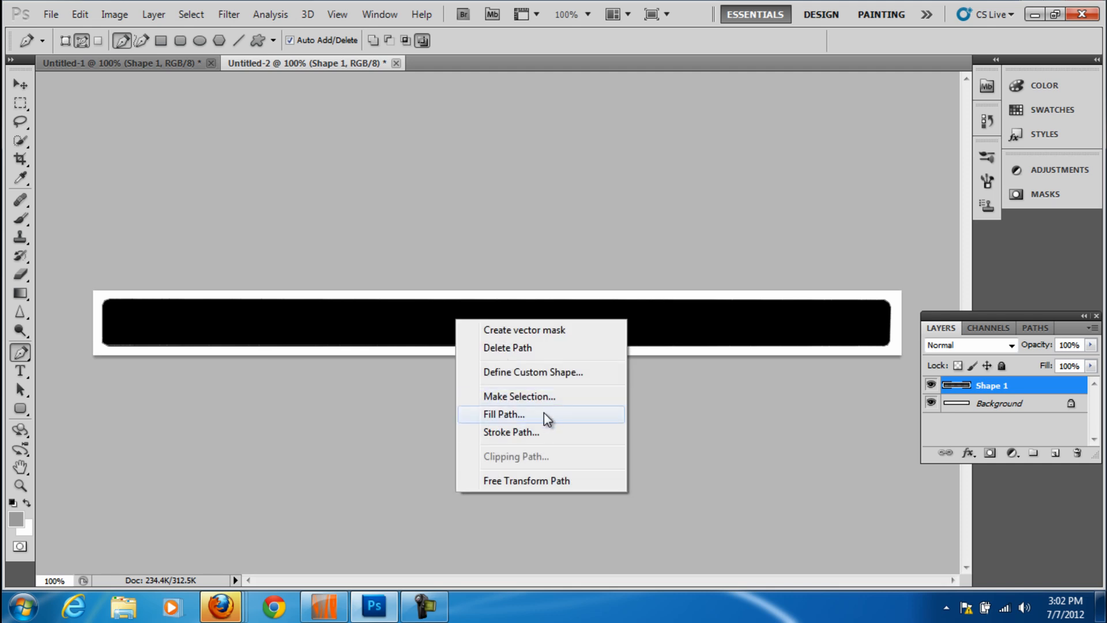
pyautogui.click(519, 396)
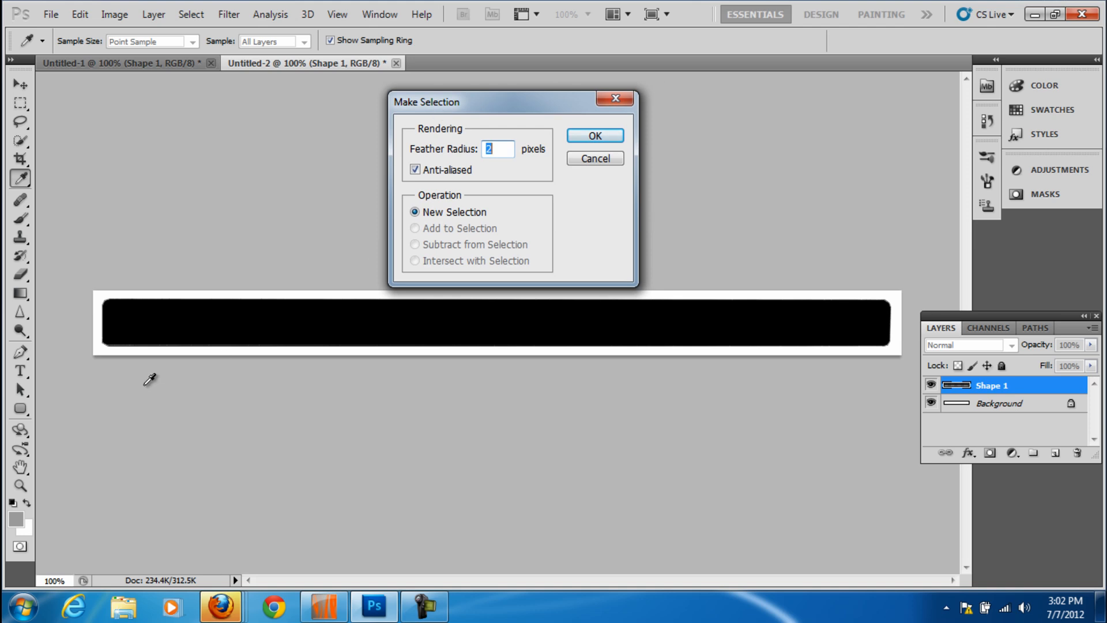
pyautogui.moveTo(704, 353)
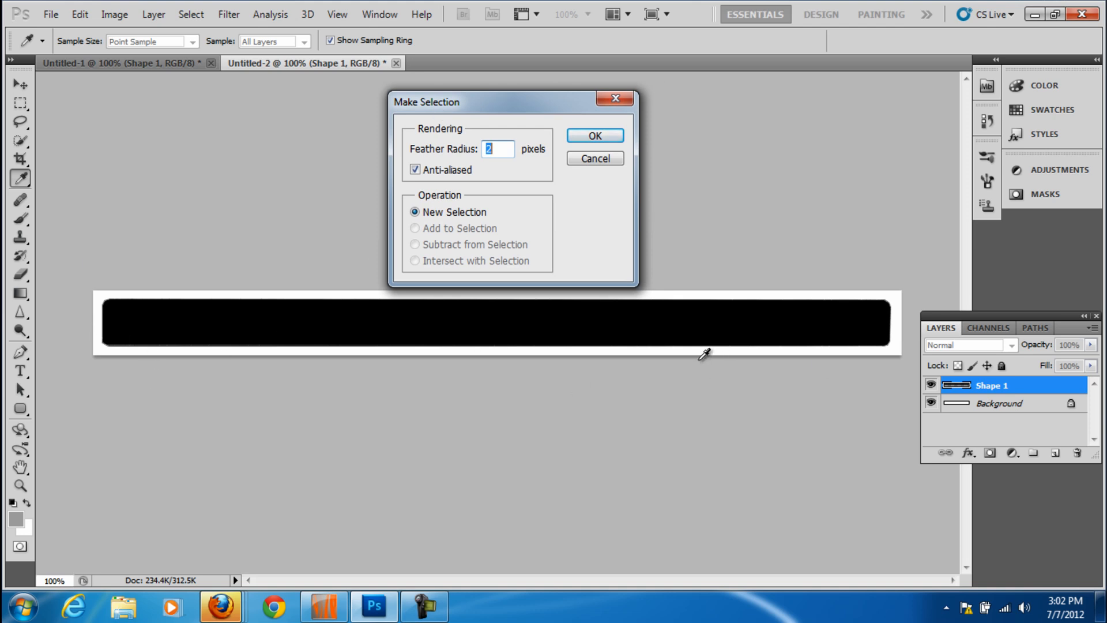
pyautogui.moveTo(303, 326)
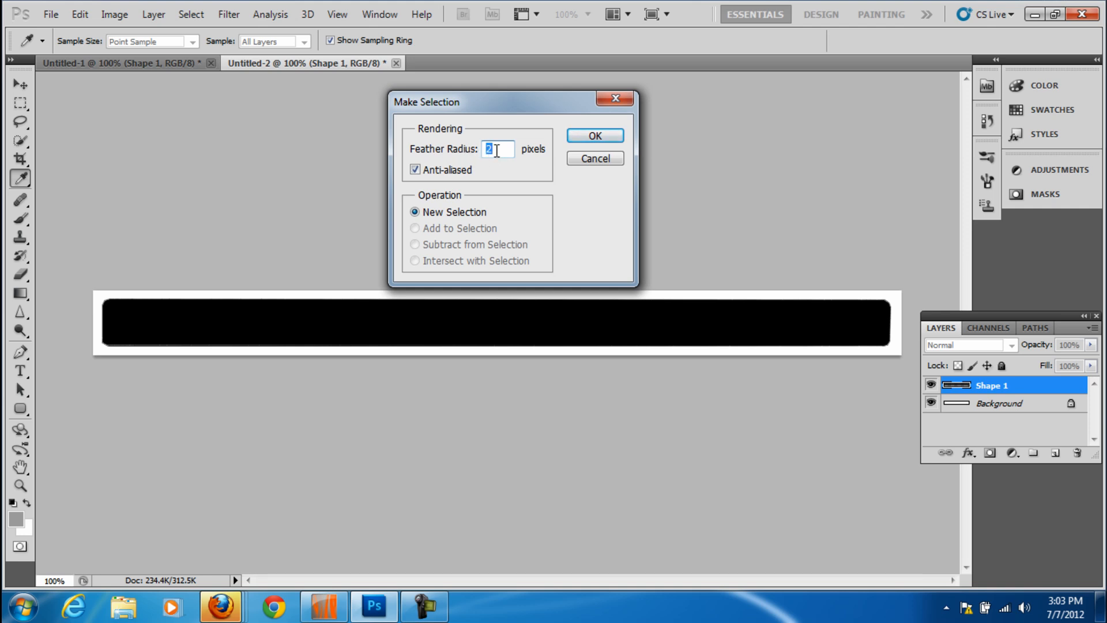
pyautogui.click(594, 135)
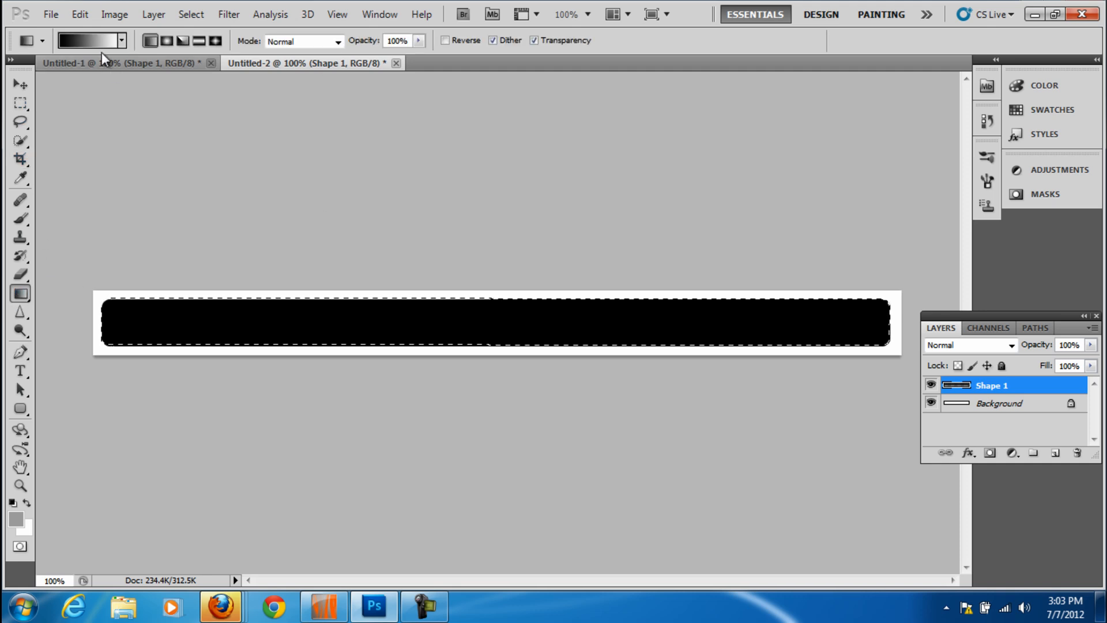
pyautogui.moveTo(451, 361)
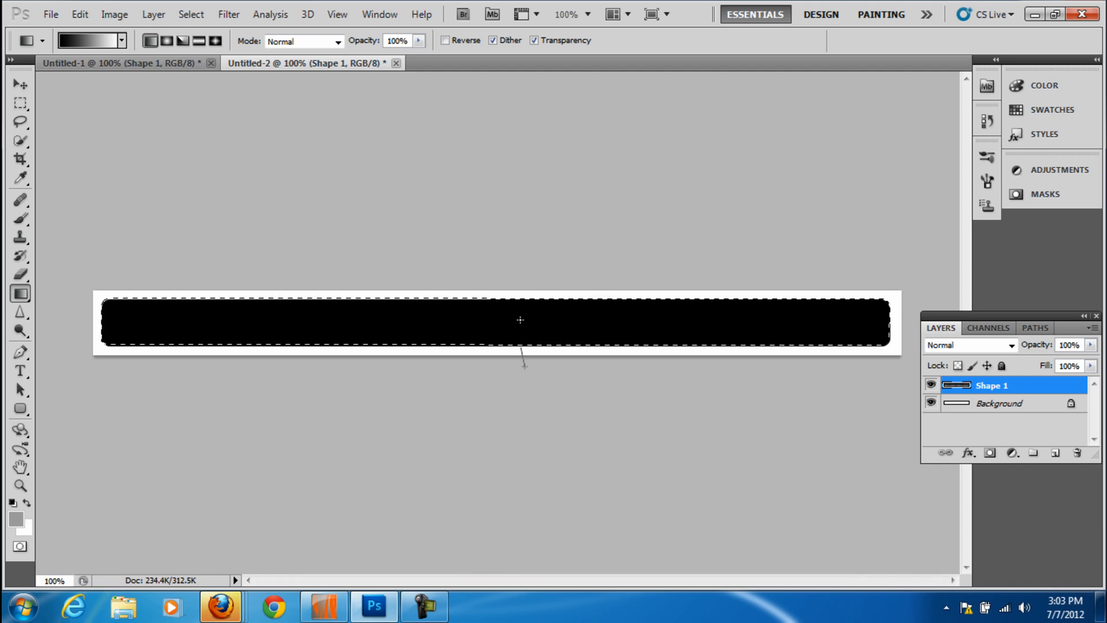
pyautogui.moveTo(467, 323)
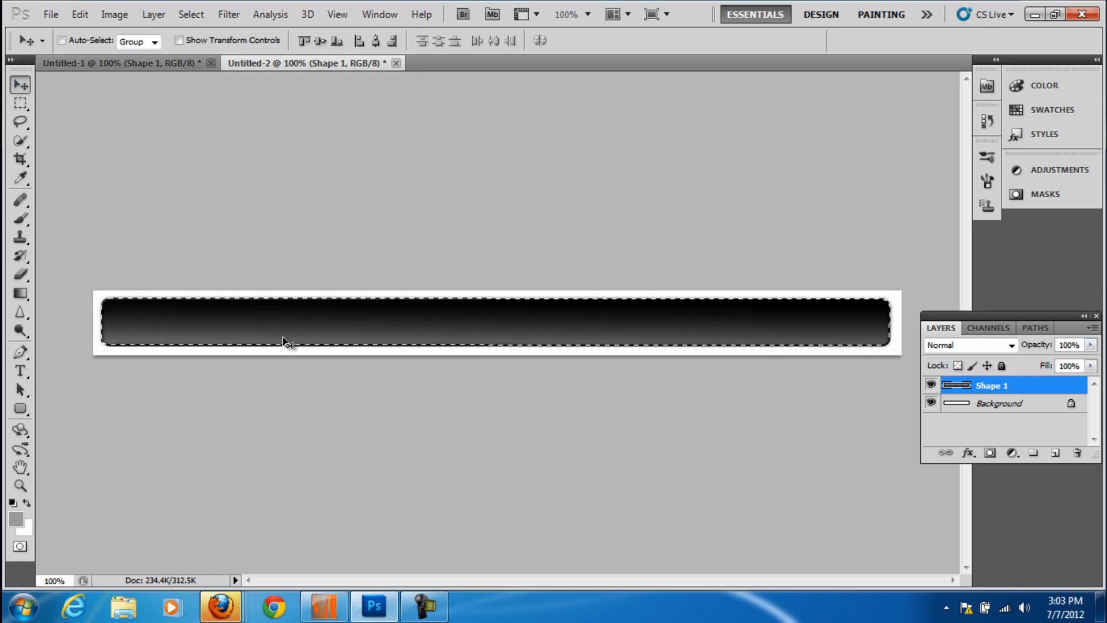
# - Fill the selected bar with a vertical black-to-grey gradient
pyautogui.click(19, 293)
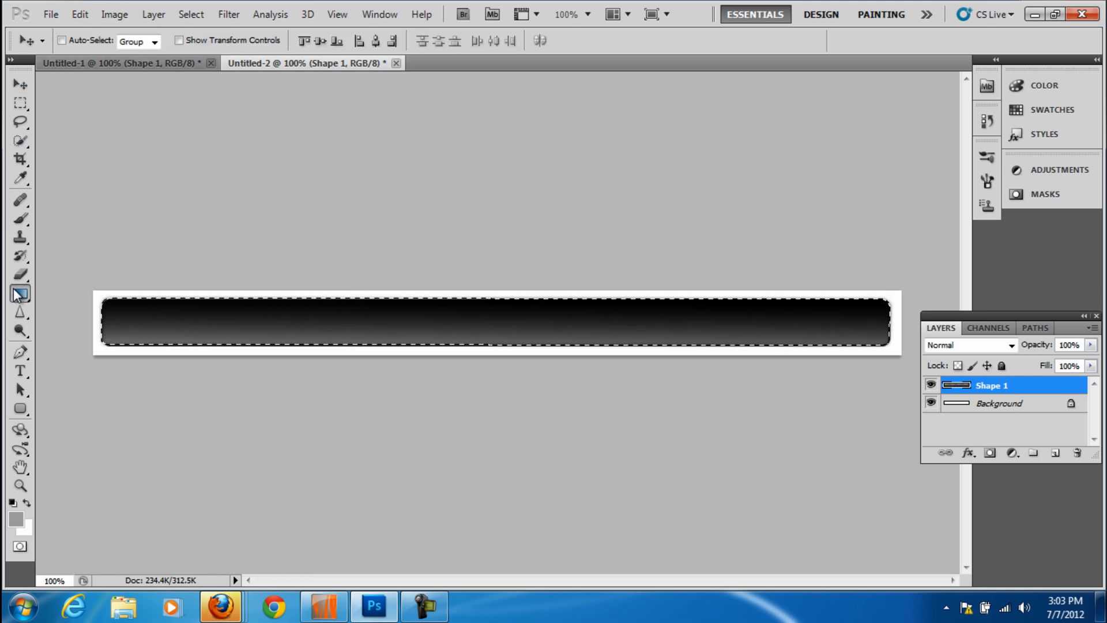
pyautogui.moveTo(438, 208); pyautogui.dragTo(444, 382)
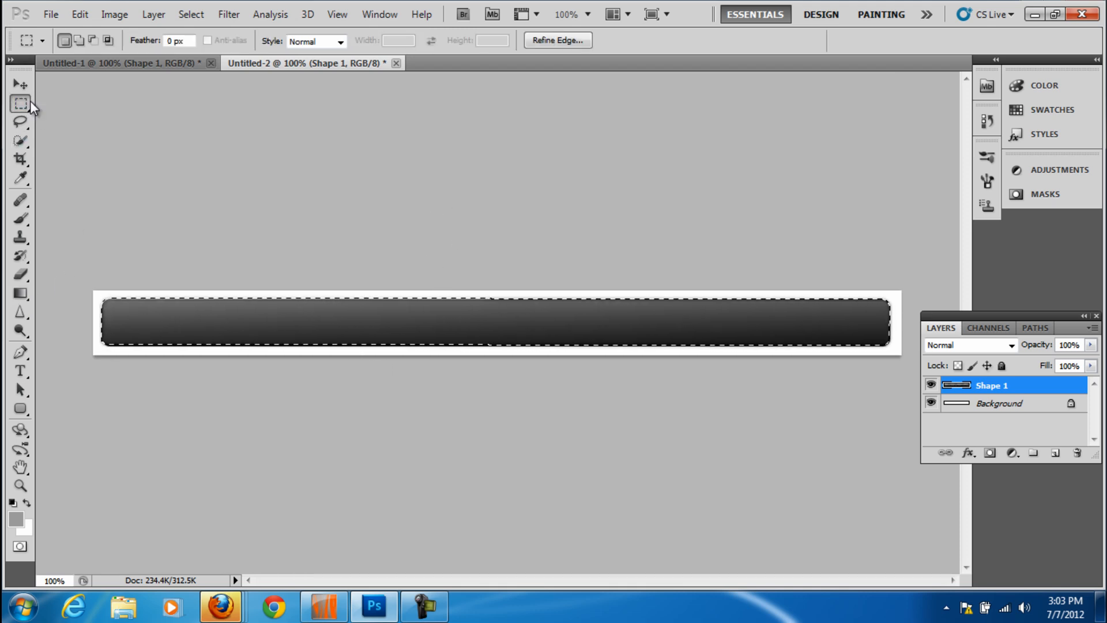
# - Switch to the Rectangular Marquee tool to deselect the gradient bar
pyautogui.click(191, 14)
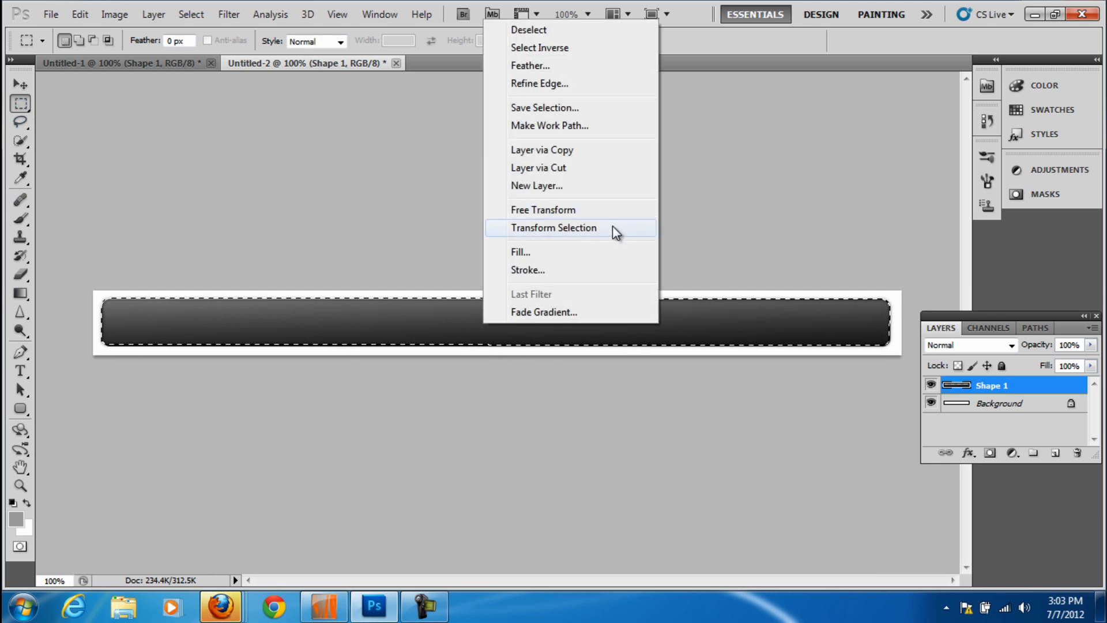
pyautogui.moveTo(568, 7)
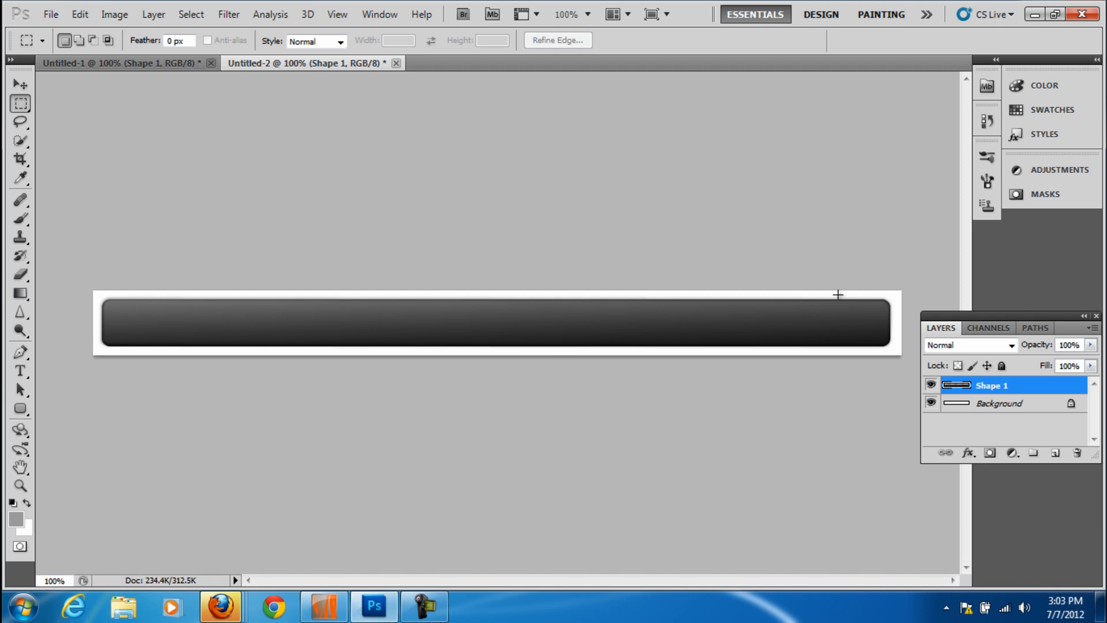
pyautogui.moveTo(60, 358)
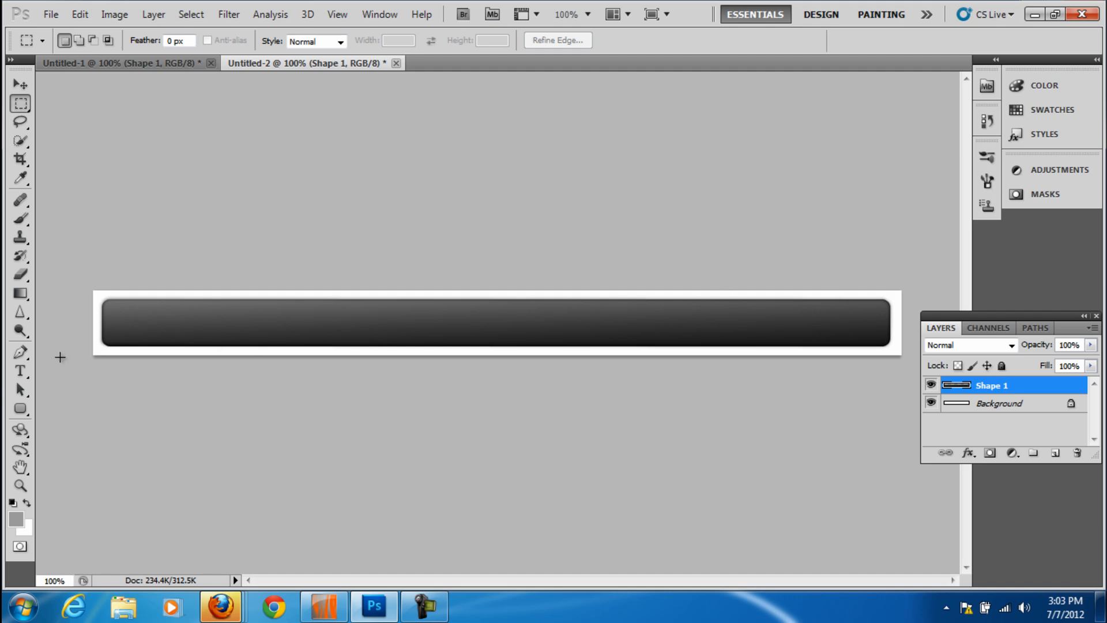
pyautogui.moveTo(44, 382)
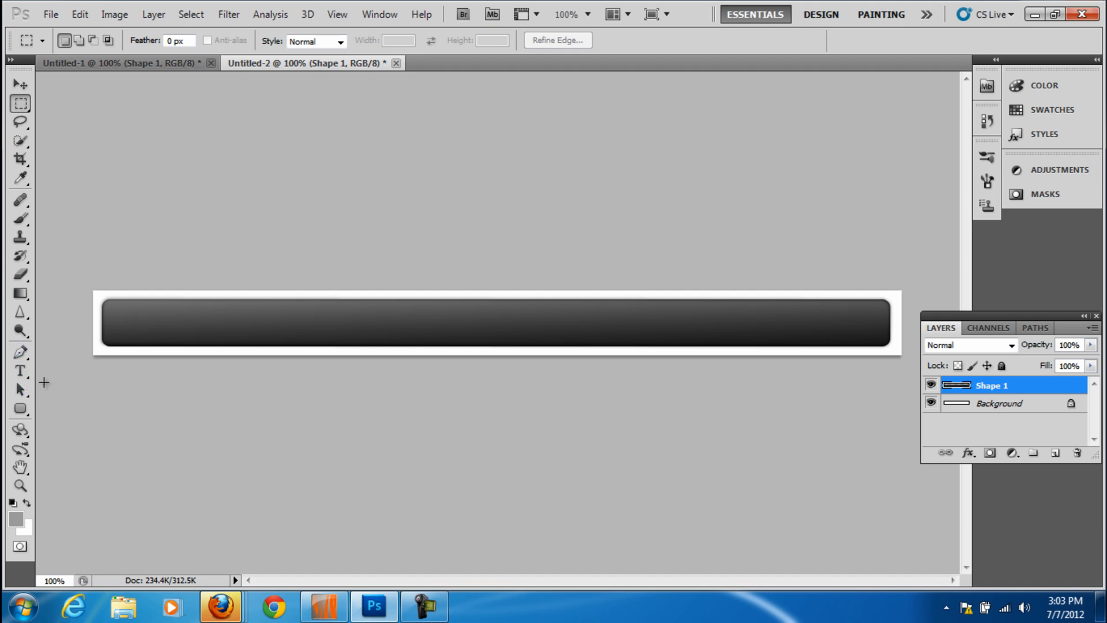
# - Set the foreground colour to light grey #d4d2d2 for the divider line
pyautogui.click(19, 408)
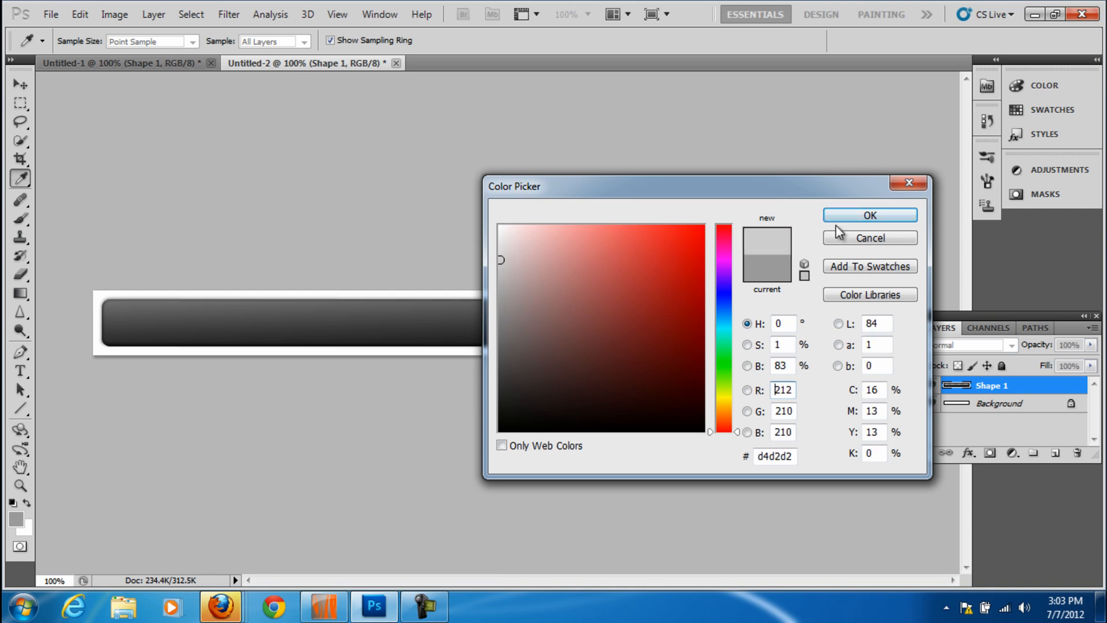
pyautogui.click(870, 214)
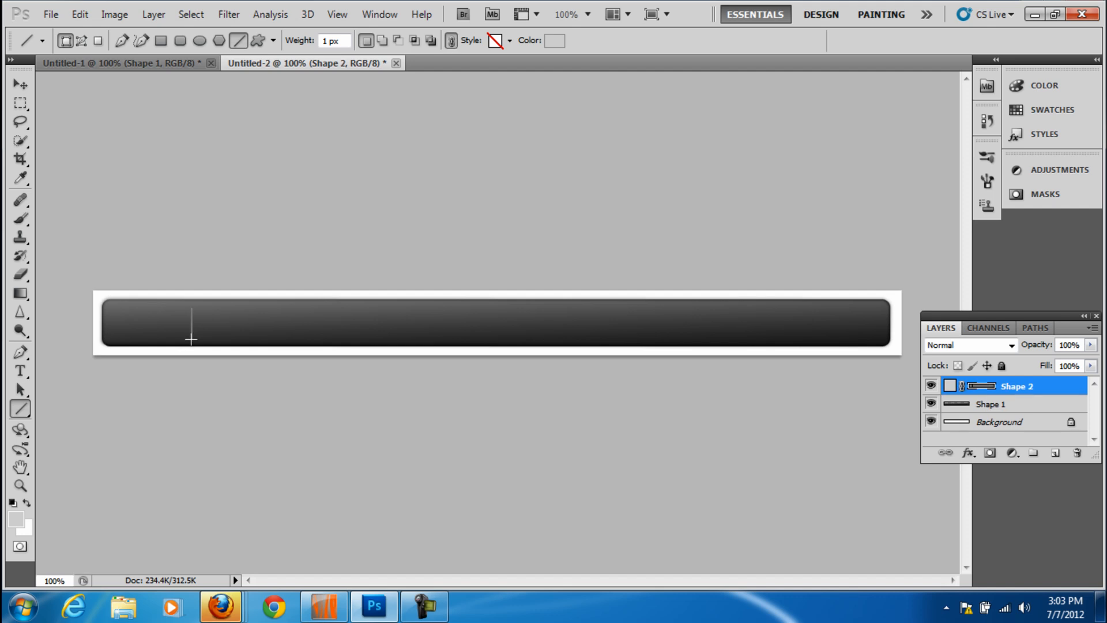
pyautogui.moveTo(287, 312)
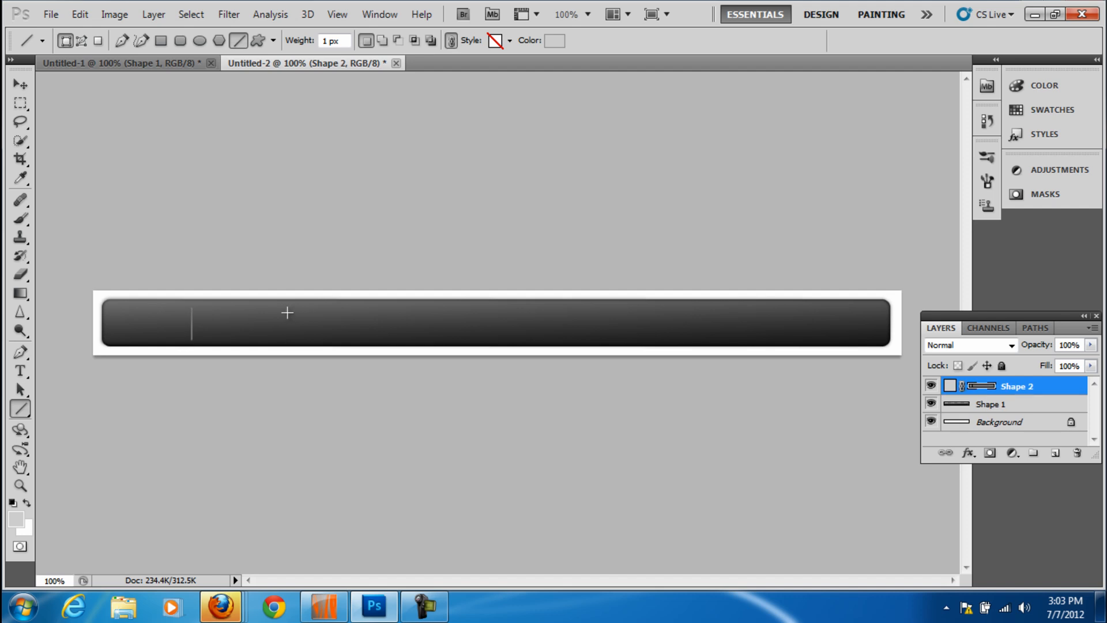
pyautogui.moveTo(266, 343)
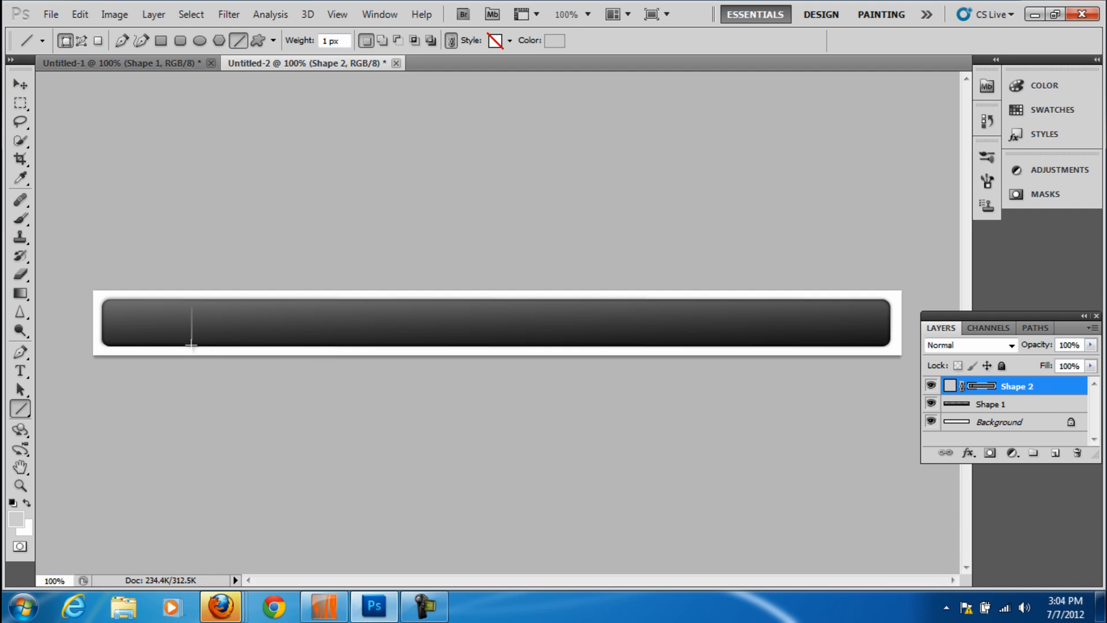
pyautogui.moveTo(1056, 396)
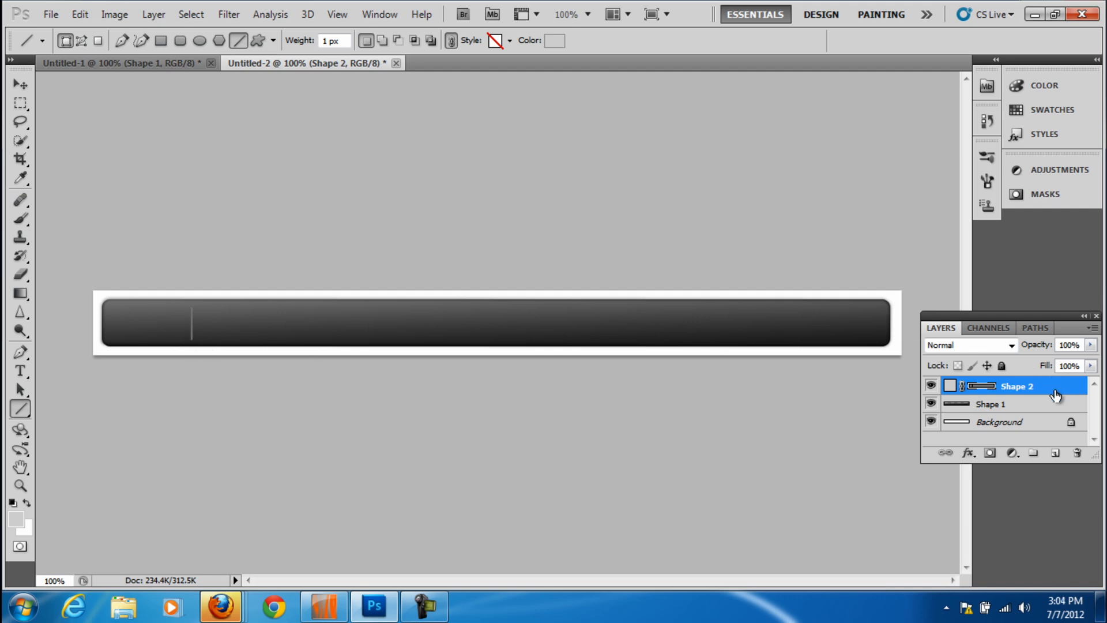
# - Duplicate the divider line layer into a Shape 2 copy
pyautogui.rightClick(1018, 385)
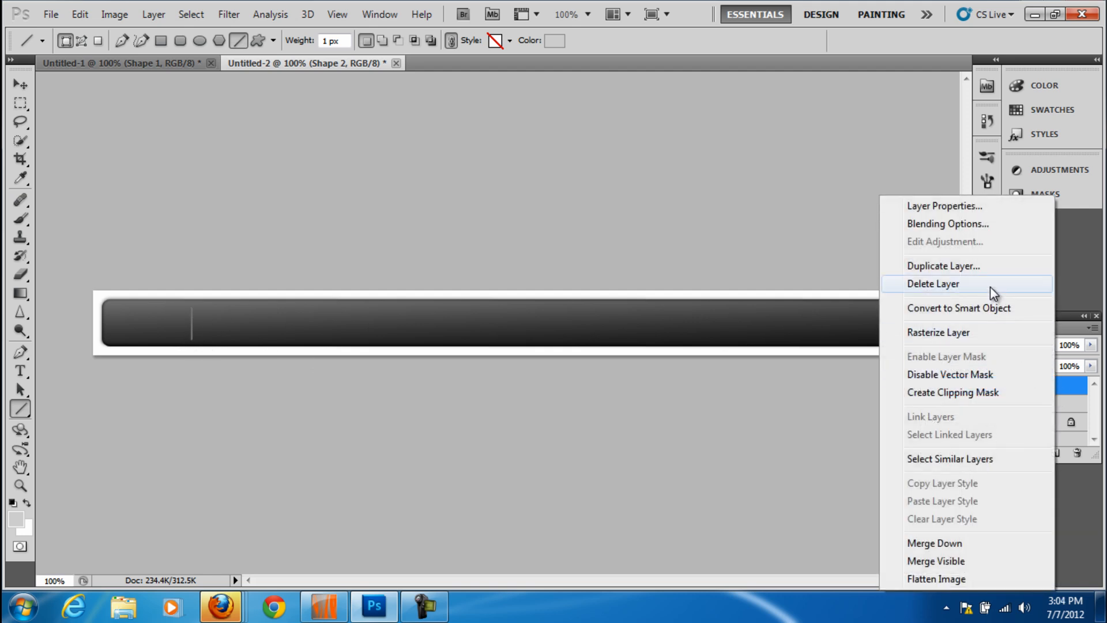
pyautogui.click(942, 265)
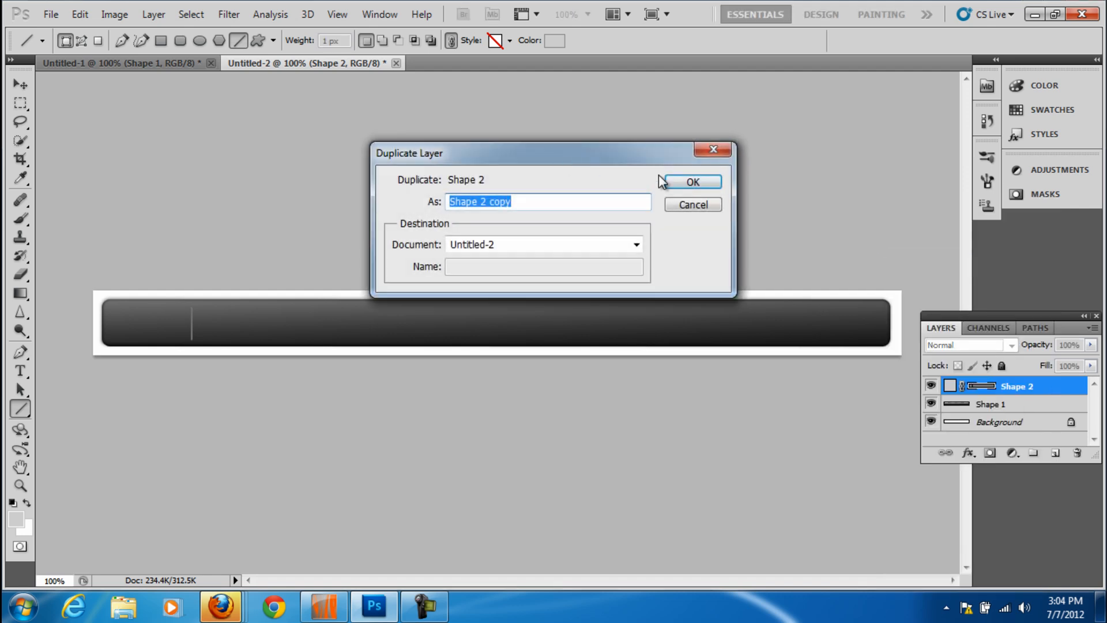
pyautogui.click(691, 181)
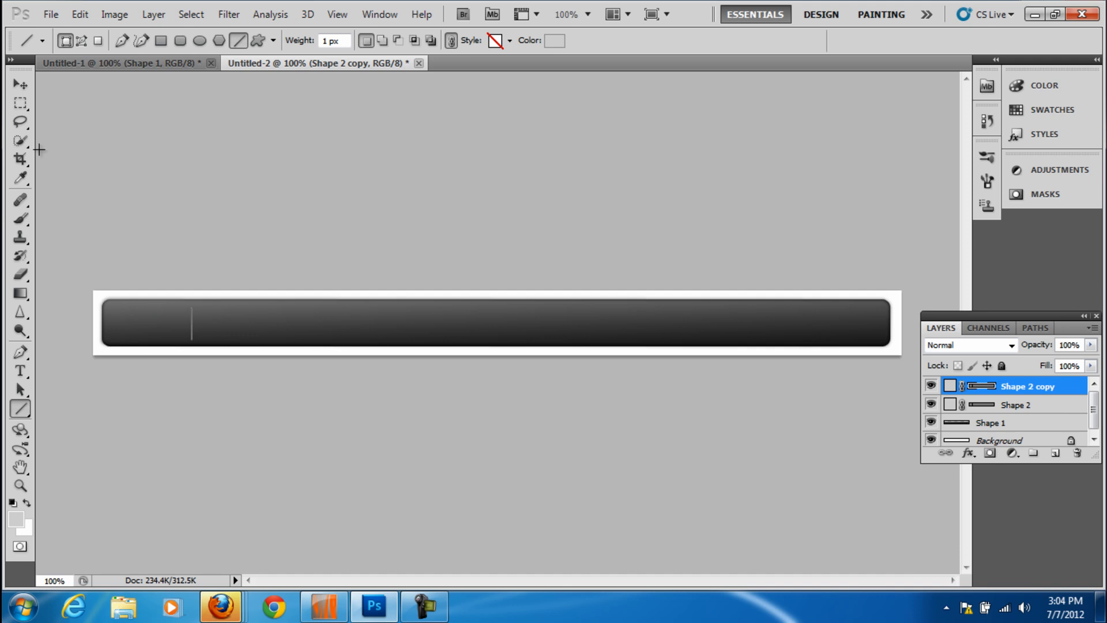
# - Reposition the copied dividers to split the bar into even sections
pyautogui.click(20, 84)
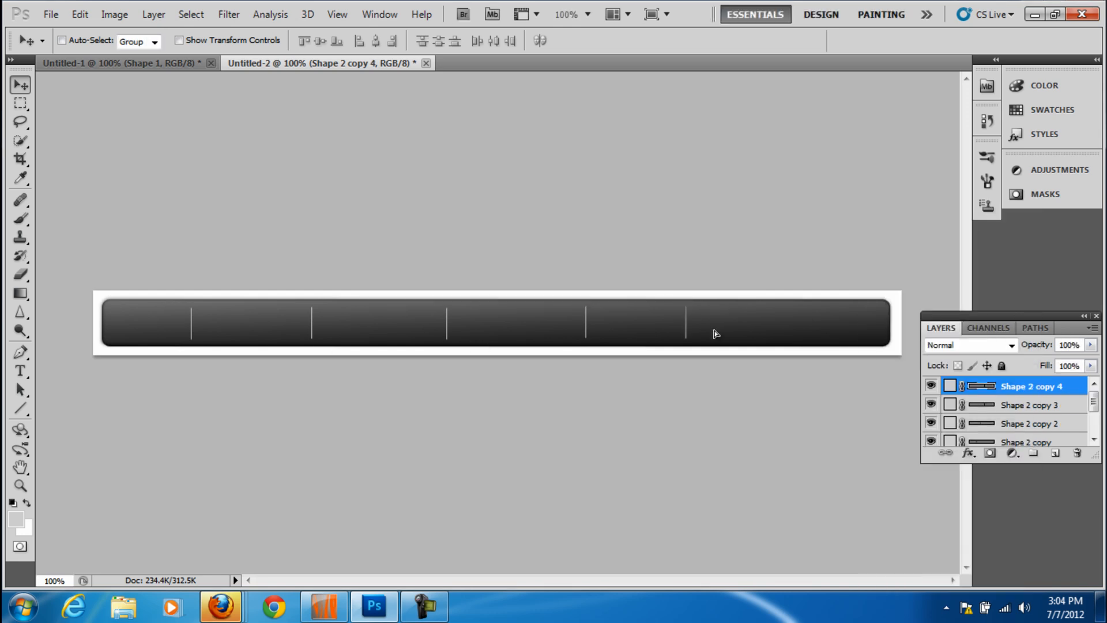
pyautogui.click(1032, 436)
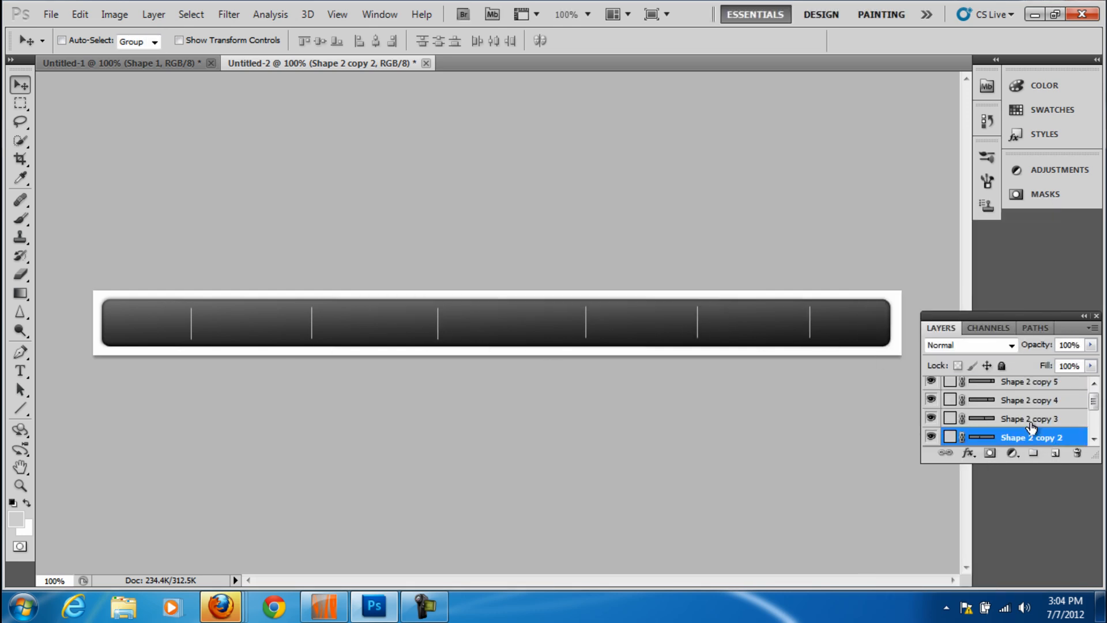
pyautogui.click(1031, 418)
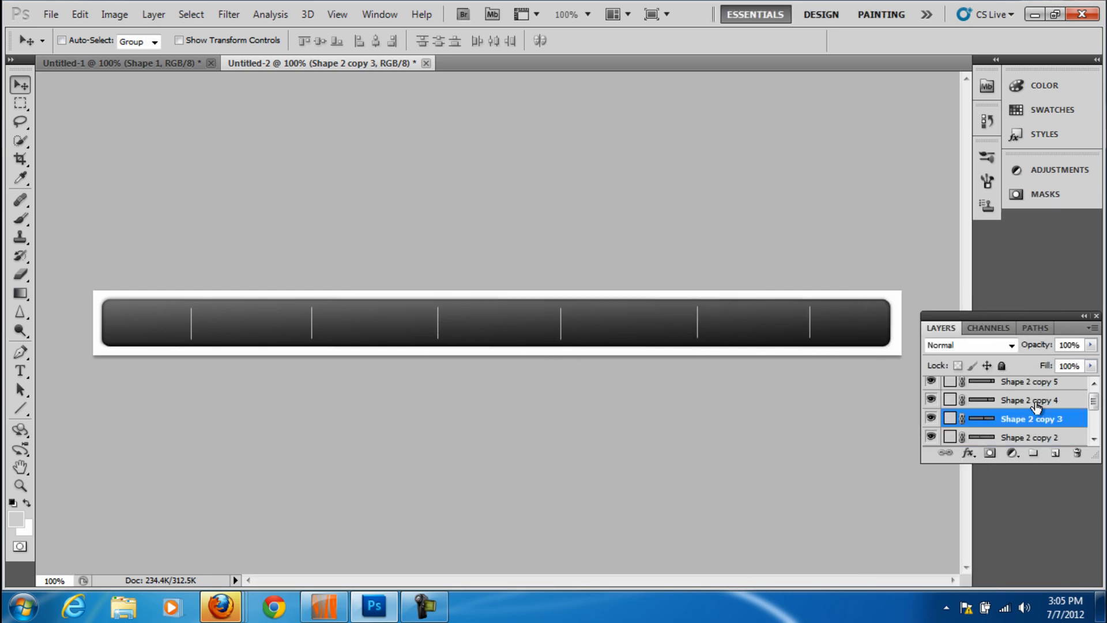
pyautogui.click(1030, 385)
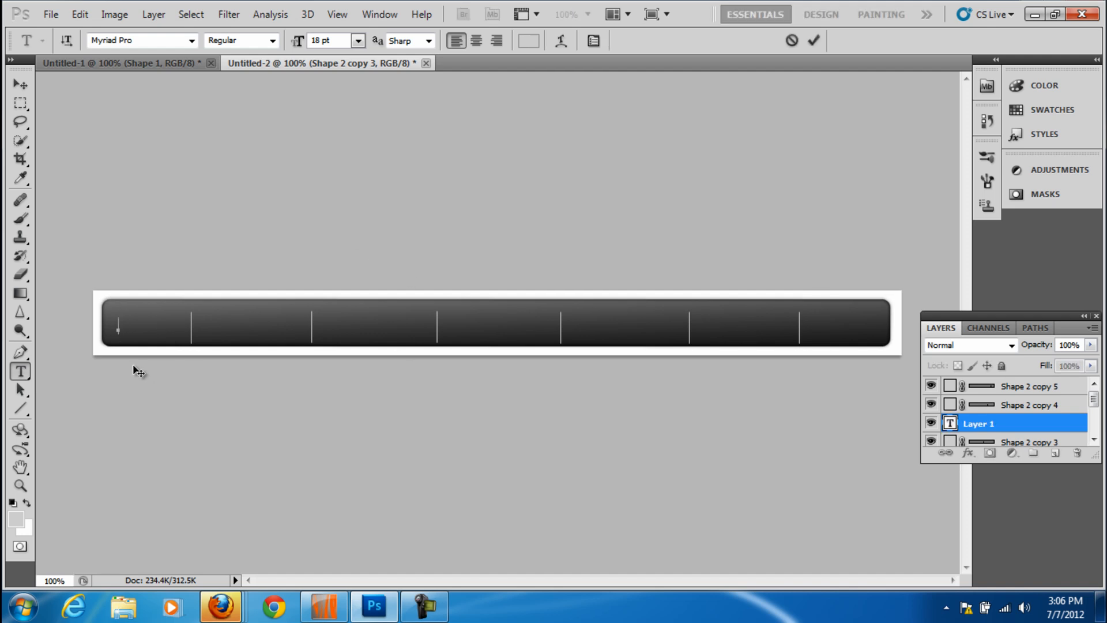
# - Label the first four sections Home, Tutorials, Blog and Forum
pyautogui.write('Home')
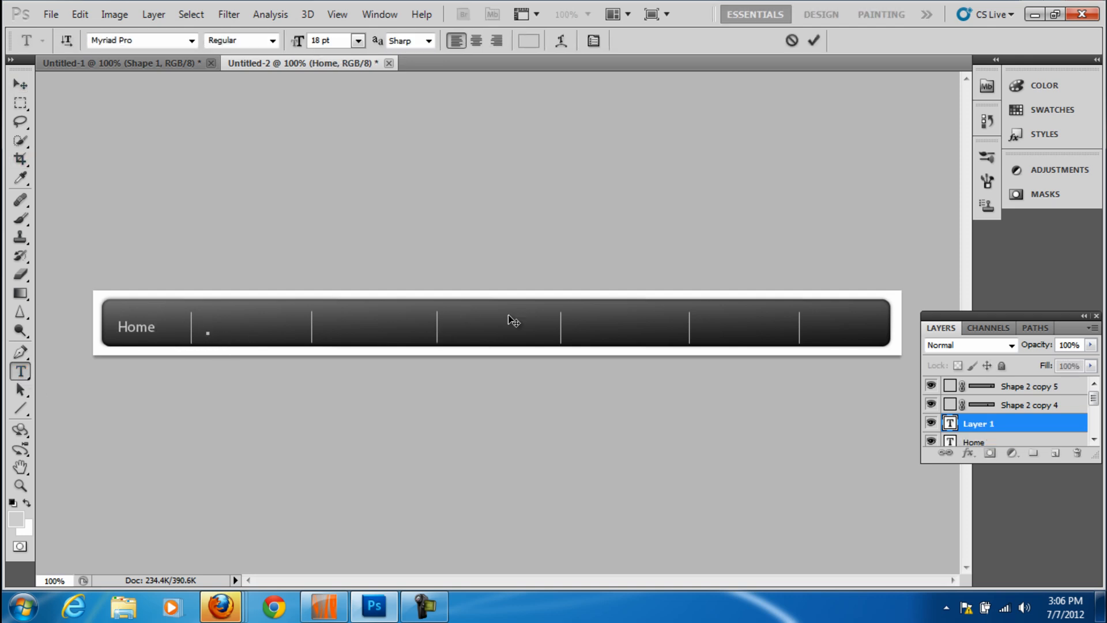
pyautogui.write('Tutorials')
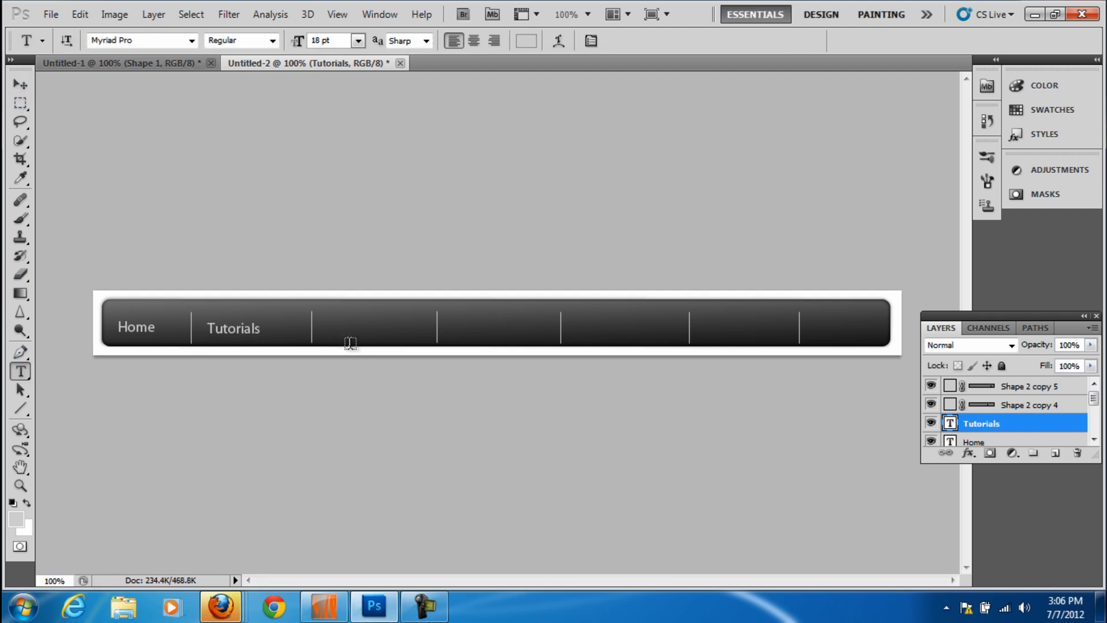
pyautogui.click(345, 327)
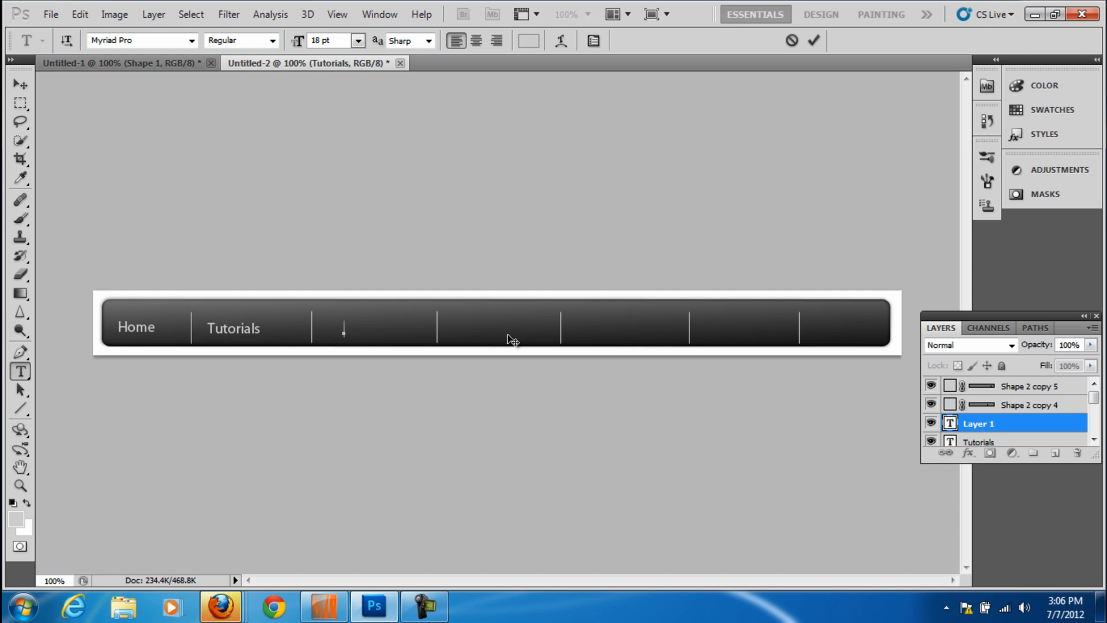
pyautogui.write('Bl')
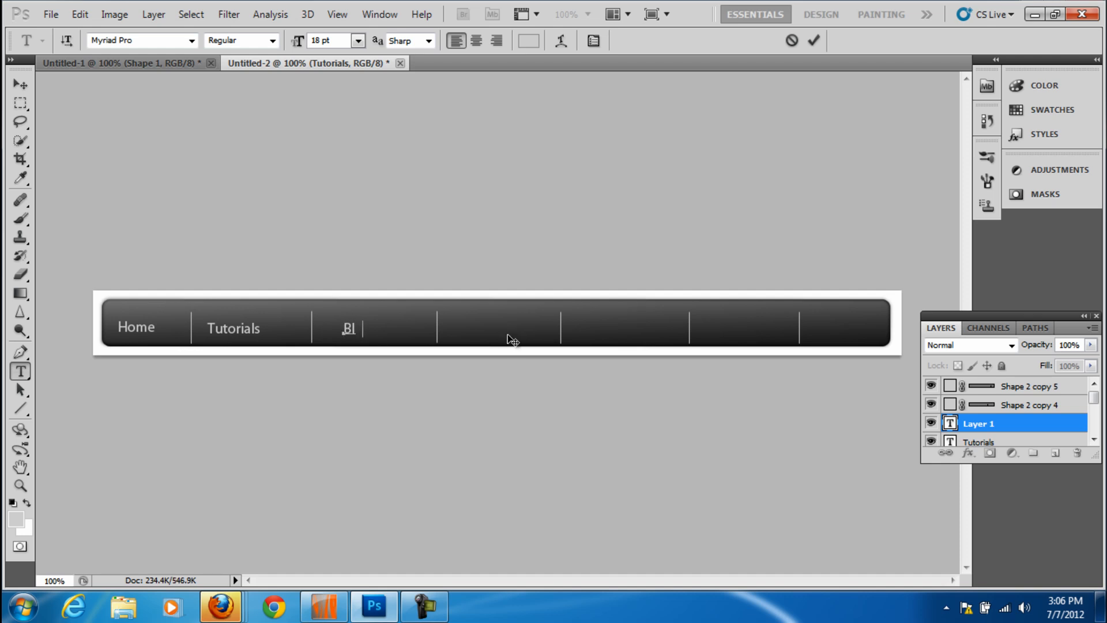
pyautogui.write('og')
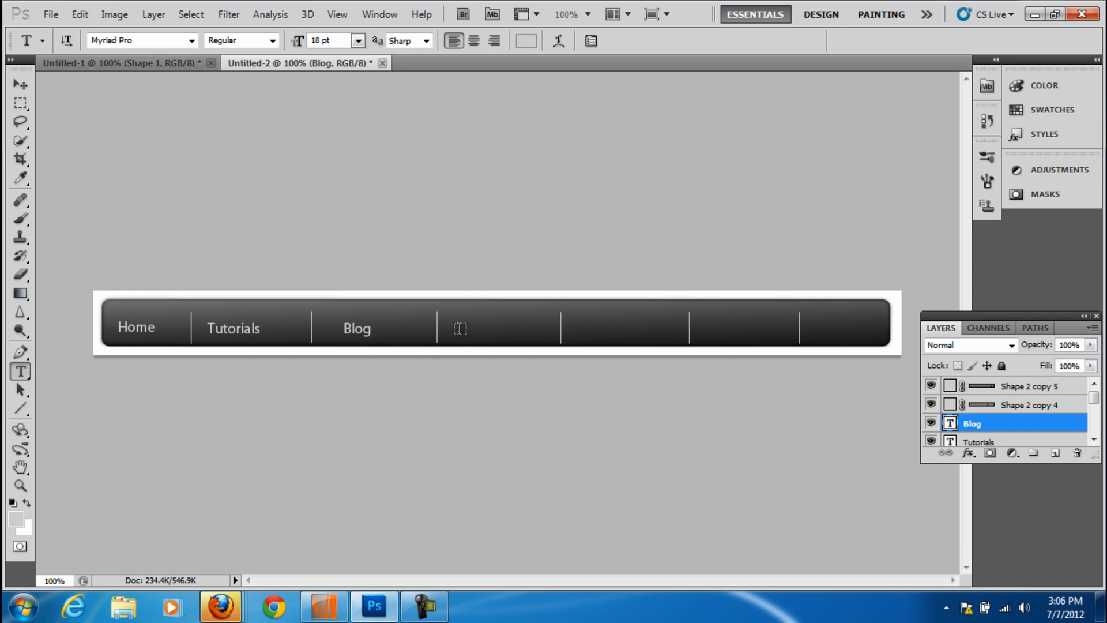
pyautogui.write('Forum')
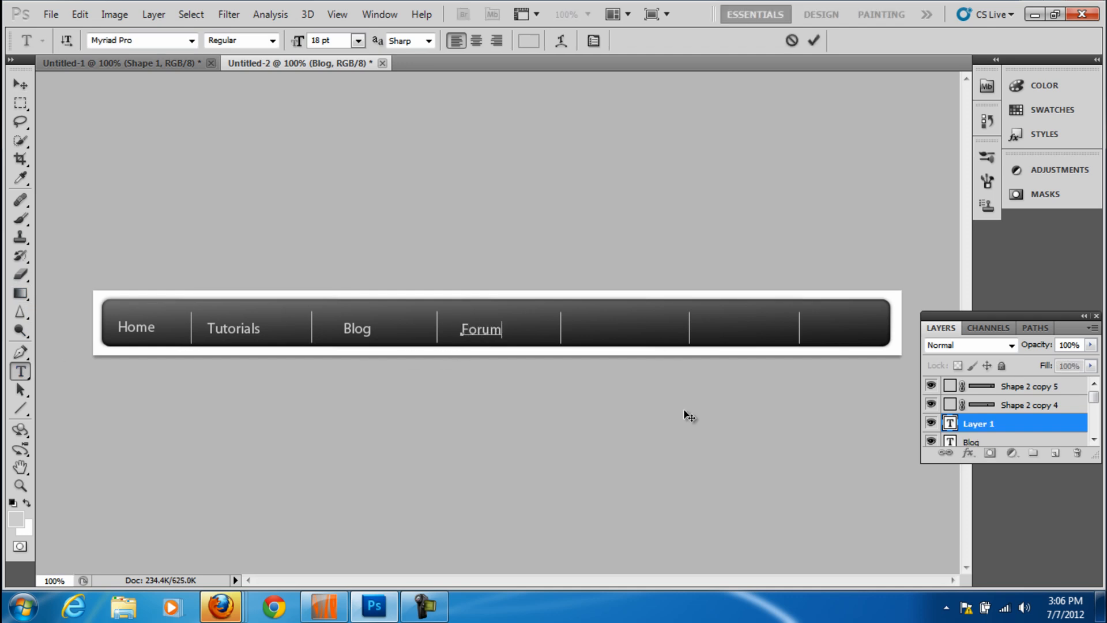
pyautogui.click(20, 84)
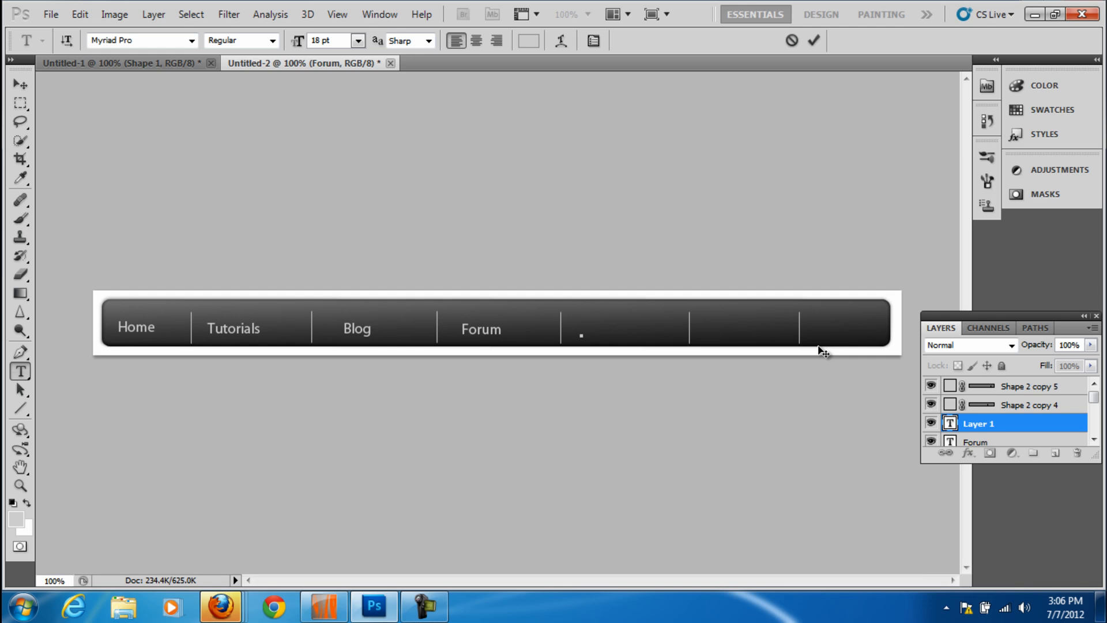
# - Label the fifth and sixth sections VLOG and About, retyping the misspelled About
pyautogui.click(582, 332)
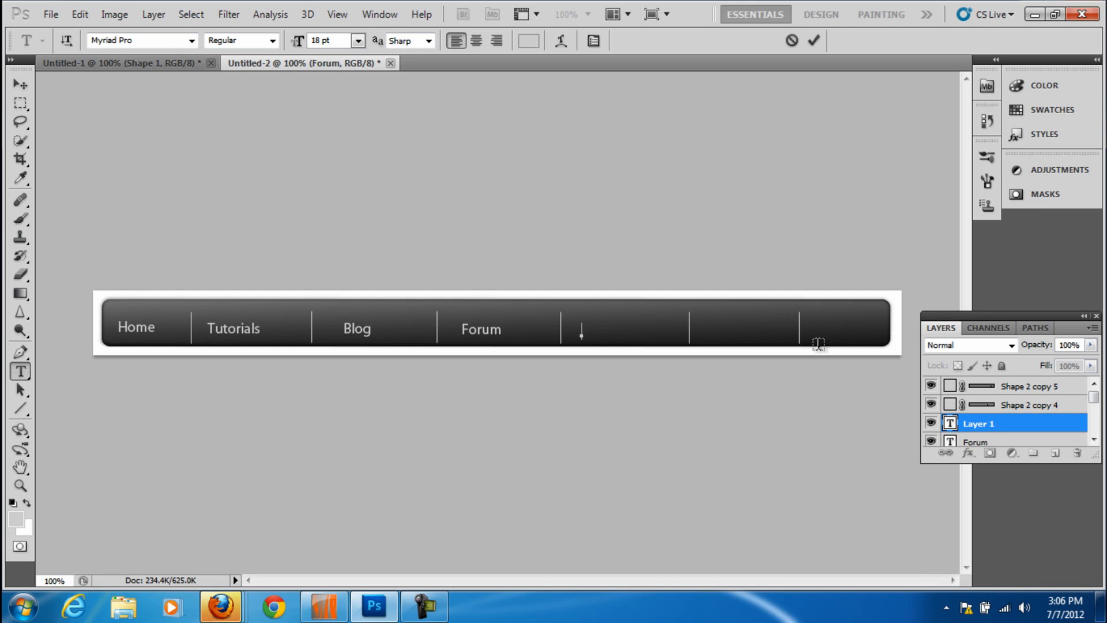
pyautogui.write('VLOG')
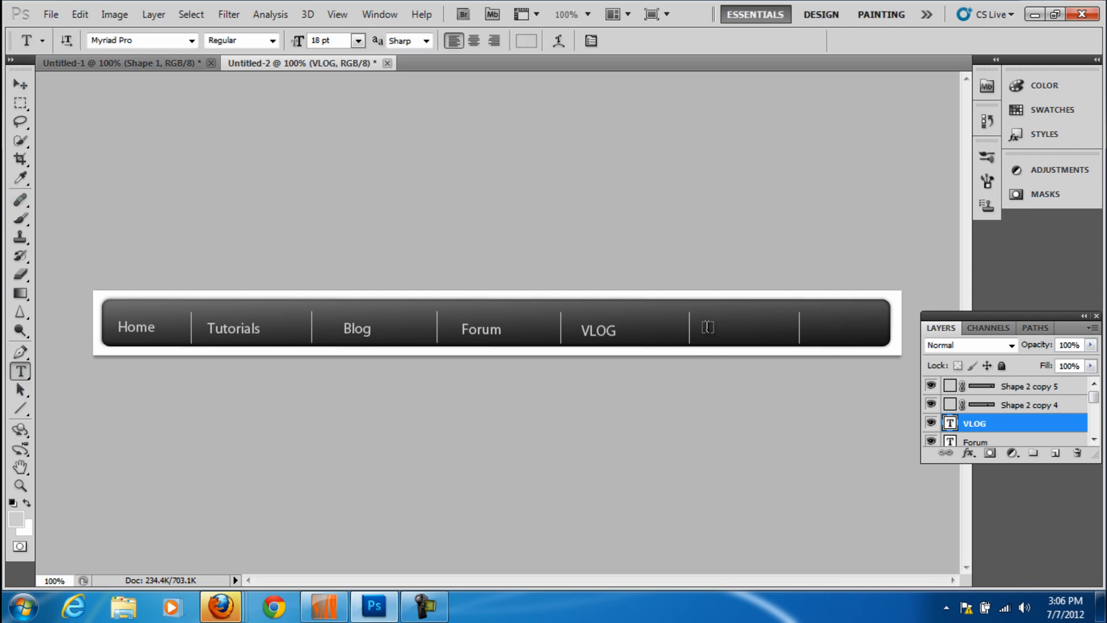
pyautogui.click(706, 326)
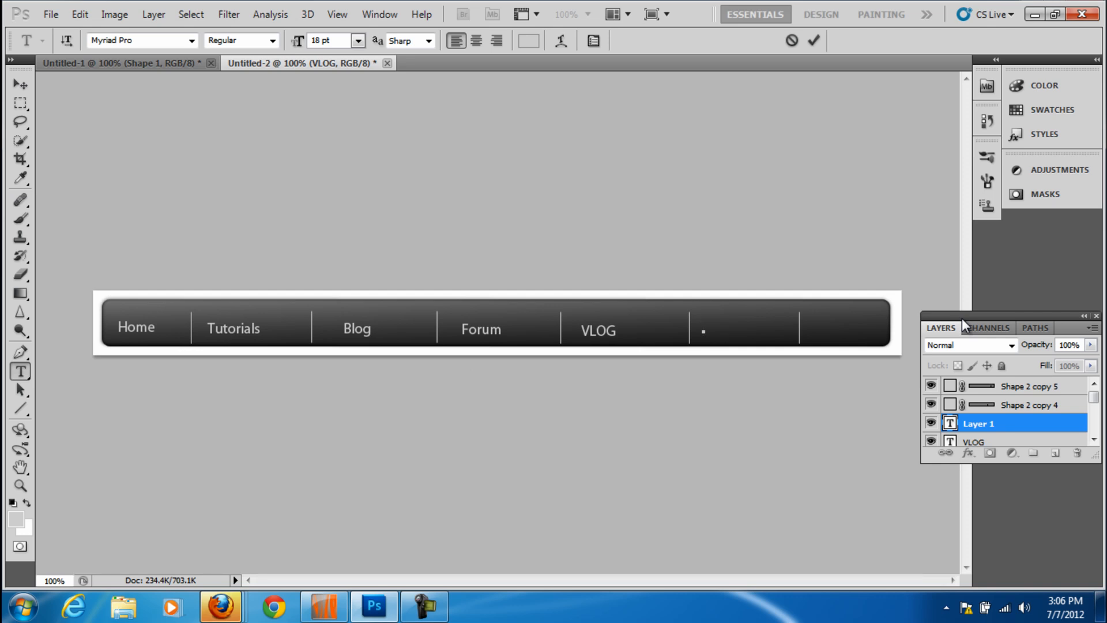
pyautogui.write('ABout')
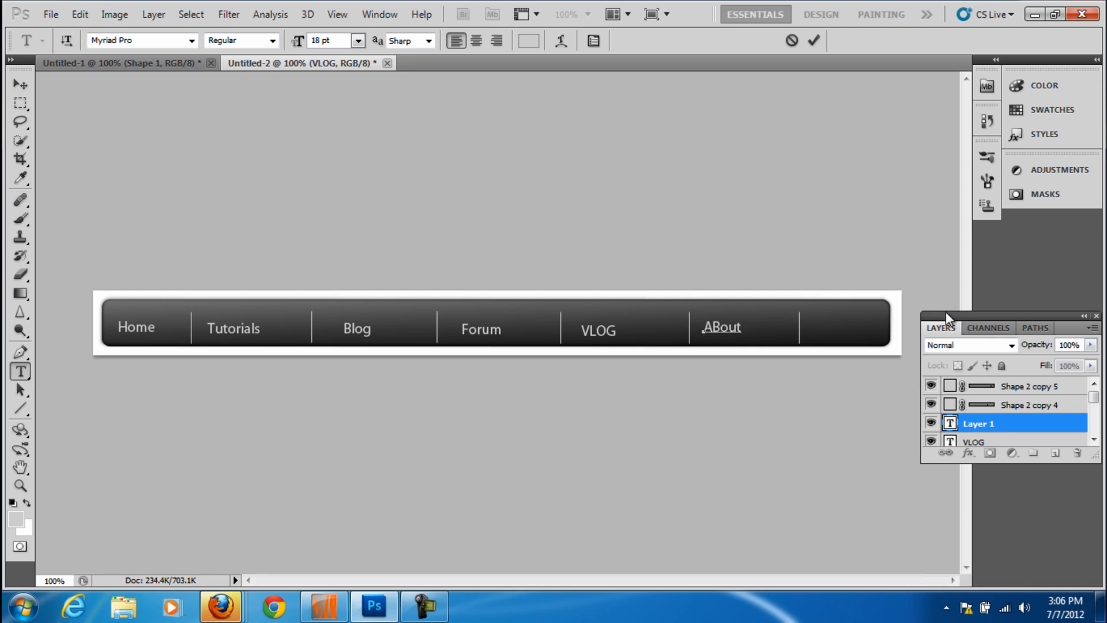
pyautogui.press('Backspace')
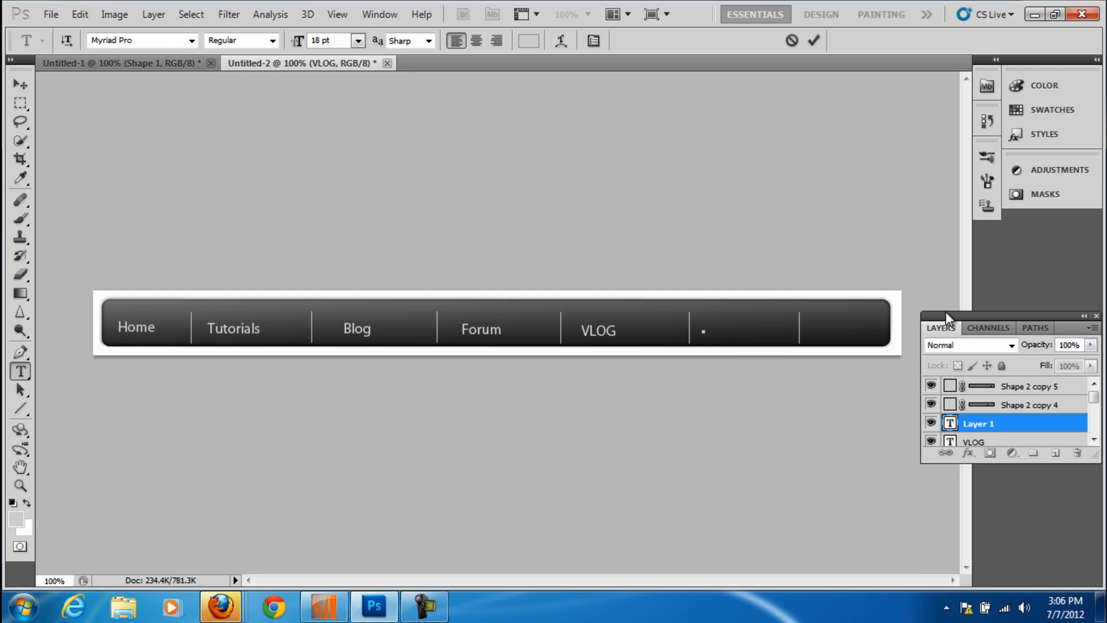
pyautogui.write('Abot')
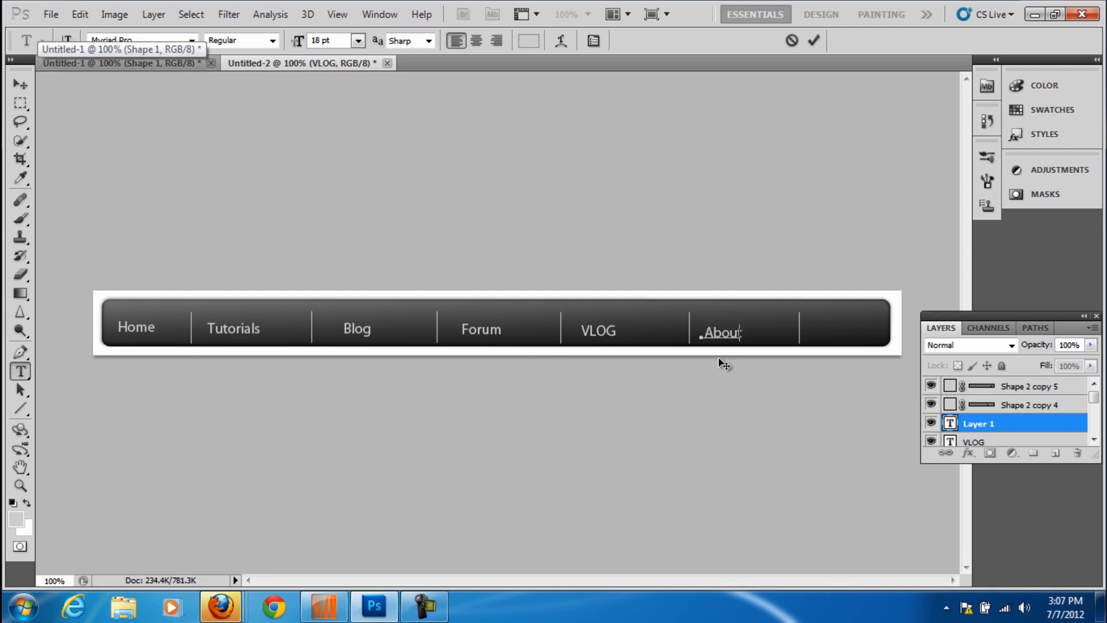
pyautogui.click(19, 84)
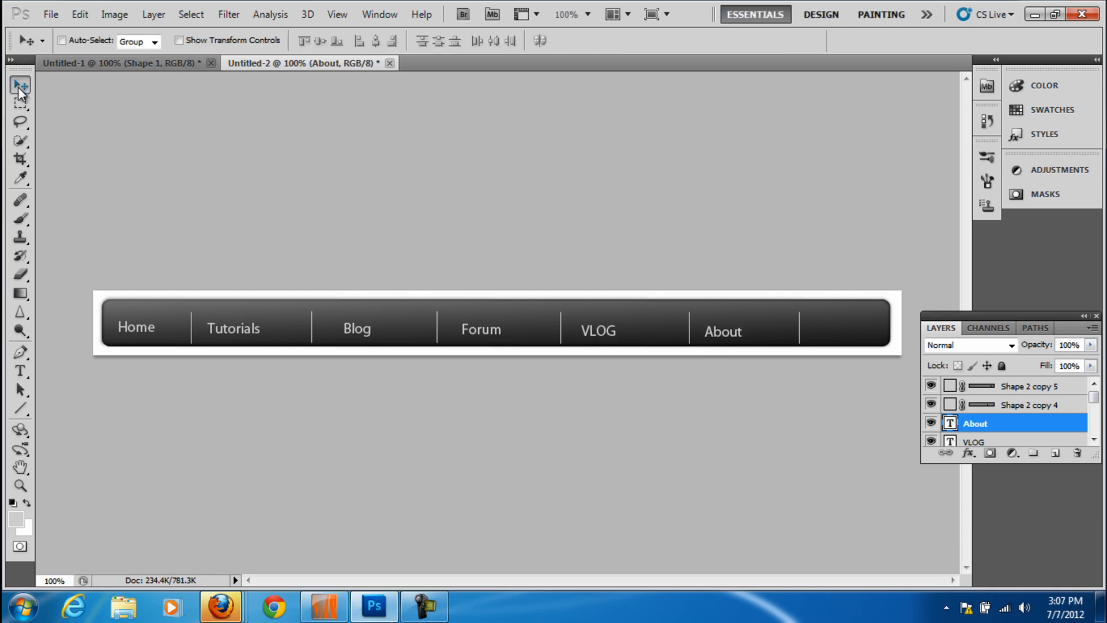
# - Add the Contact label in the last section
pyautogui.click(20, 372)
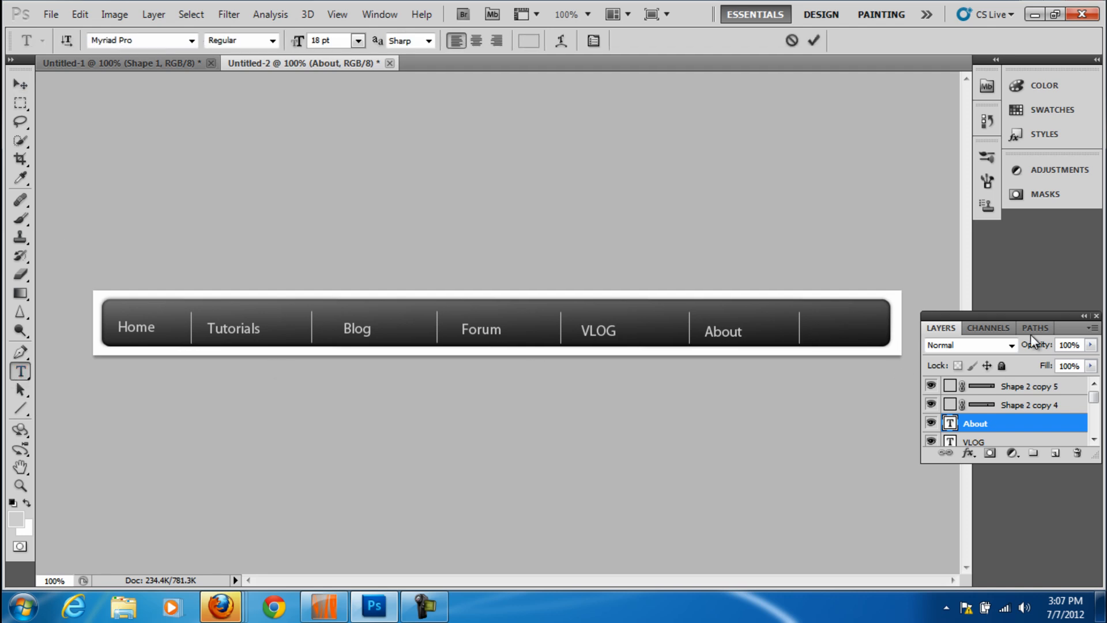
pyautogui.click(817, 333)
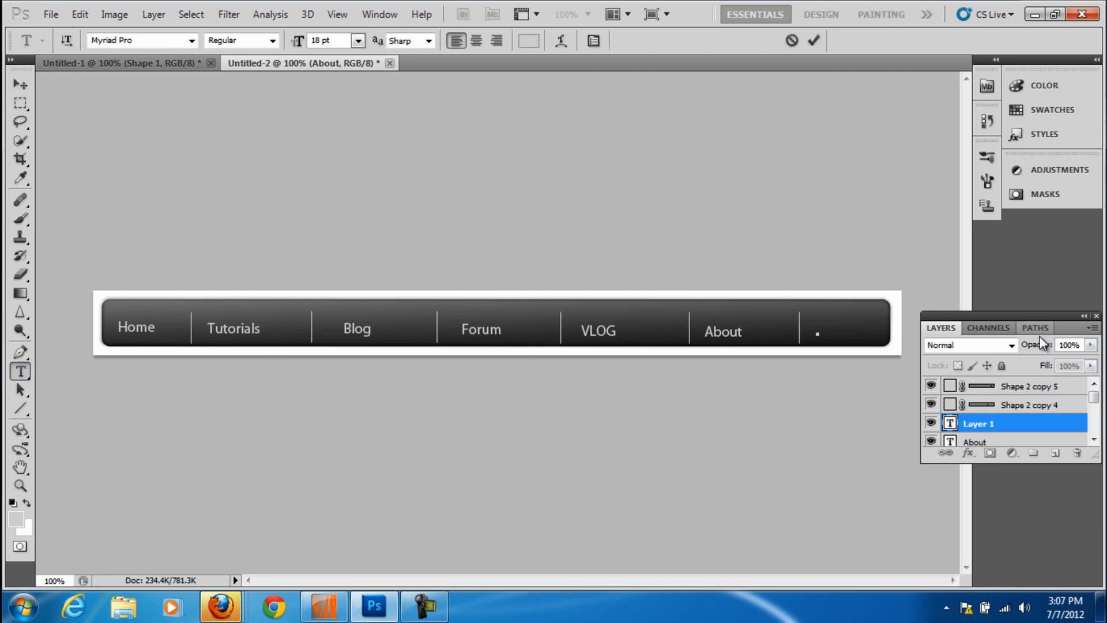
pyautogui.write('Contact')
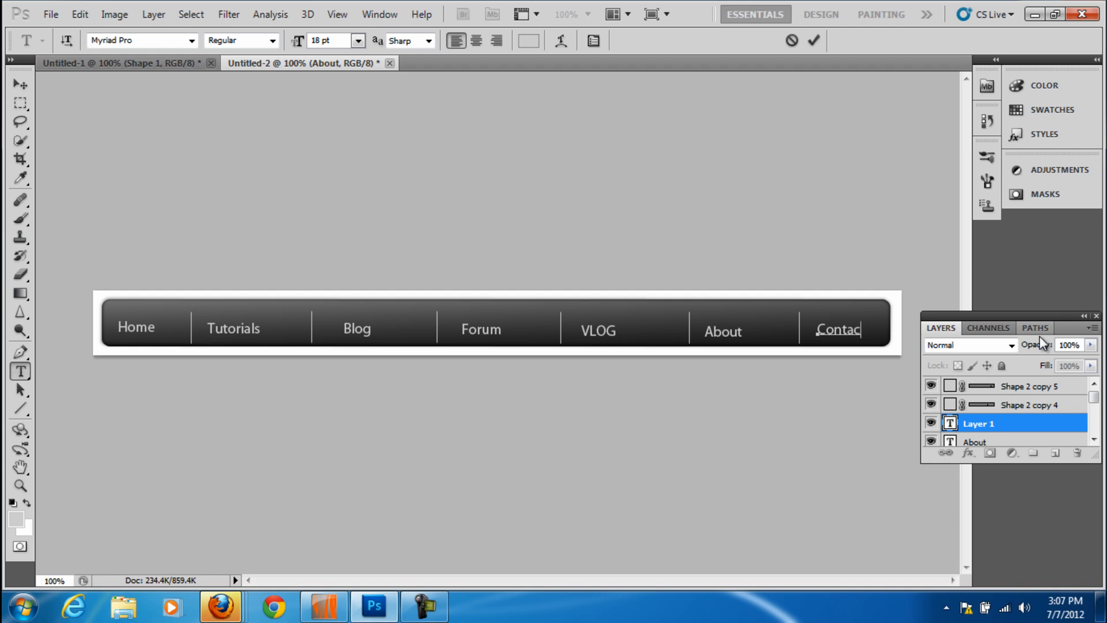